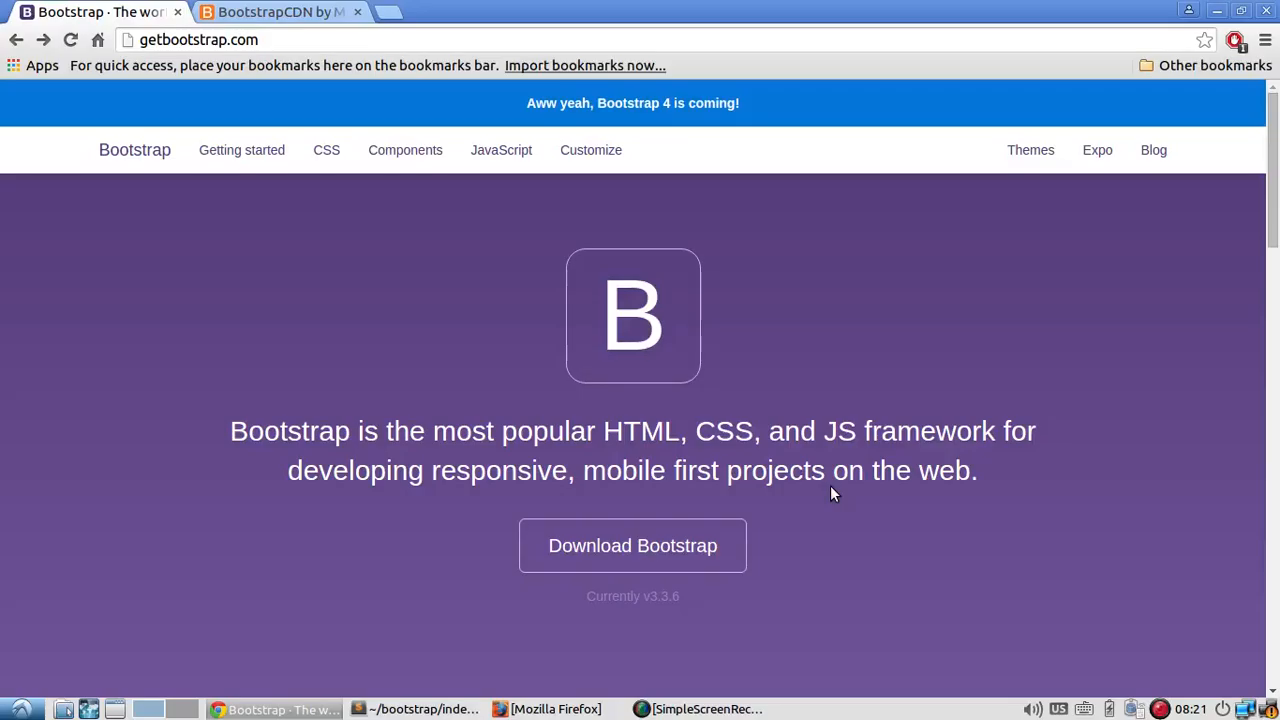
# Browse the getbootstrap.com home and CSS pages, then open the Components page.
pyautogui.scroll(-3)
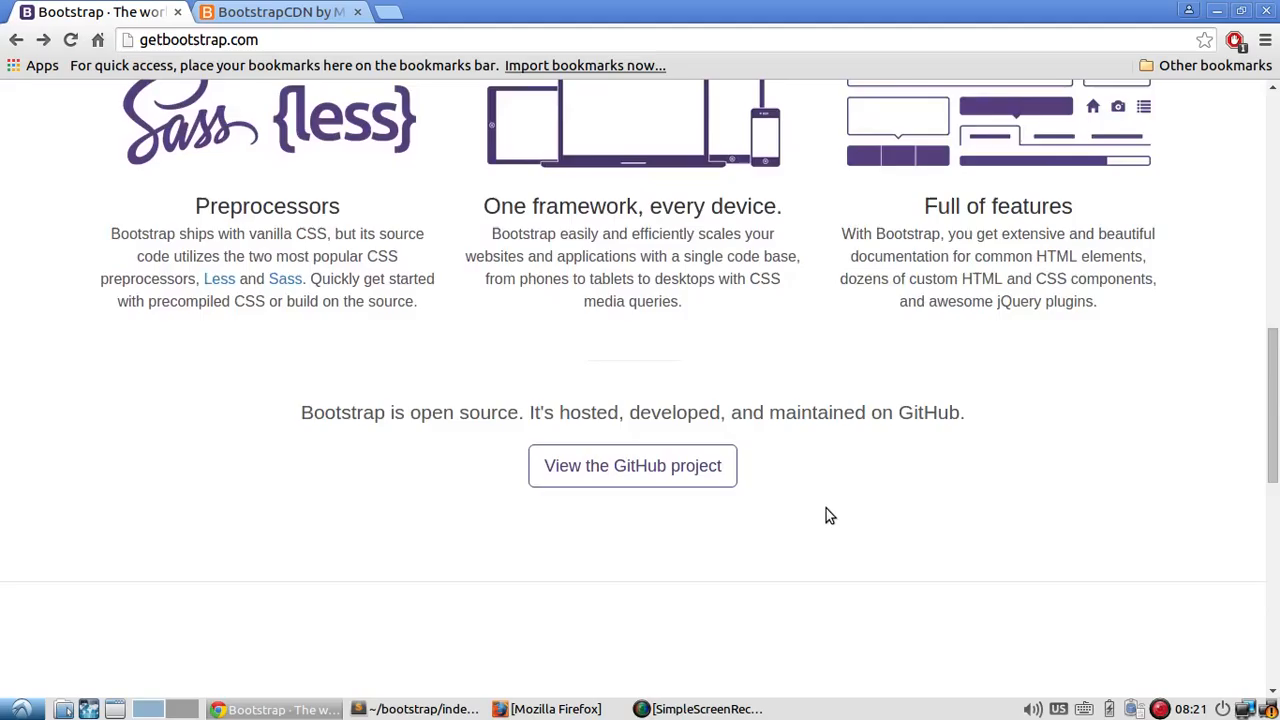
pyautogui.scroll(-3)
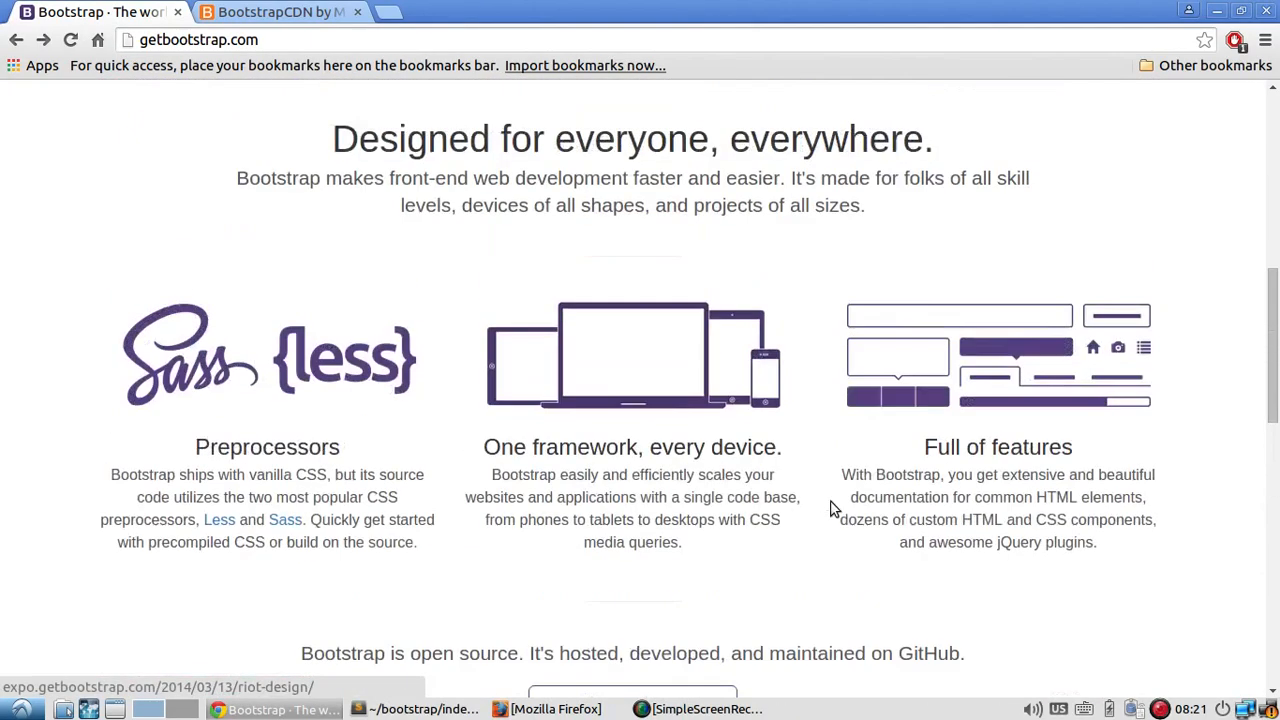
pyautogui.scroll(3)
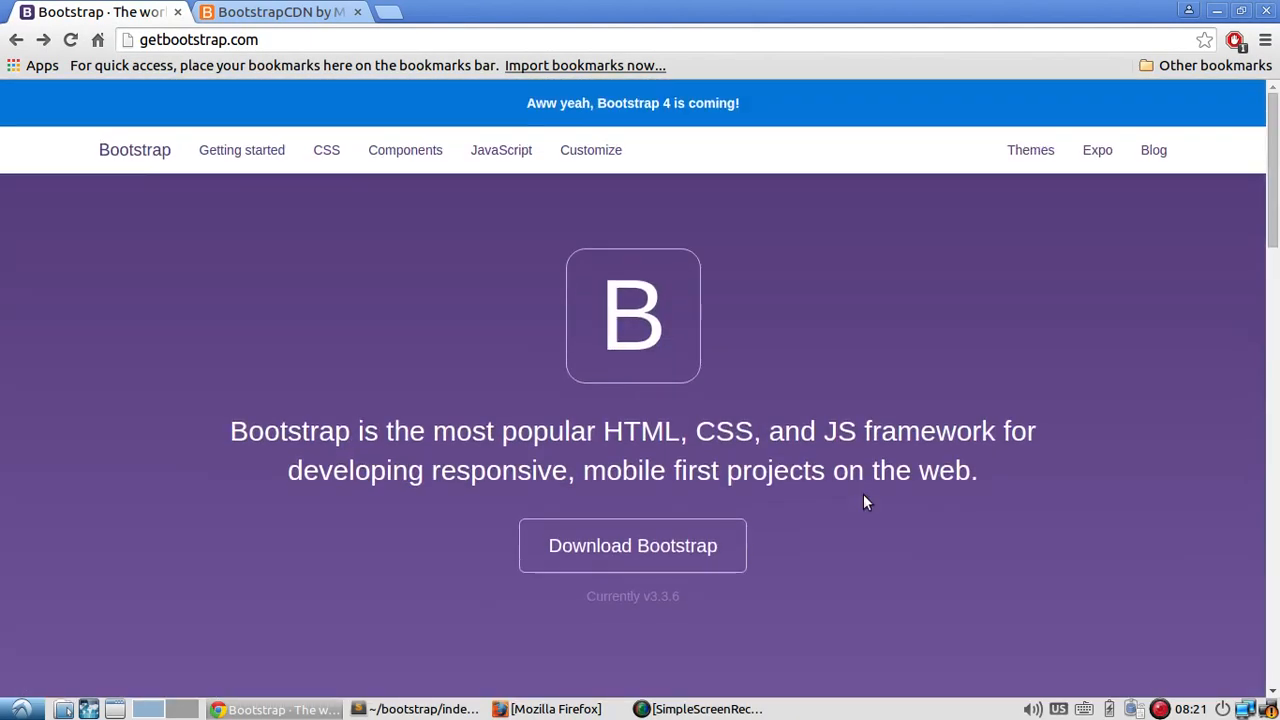
pyautogui.click(326, 150)
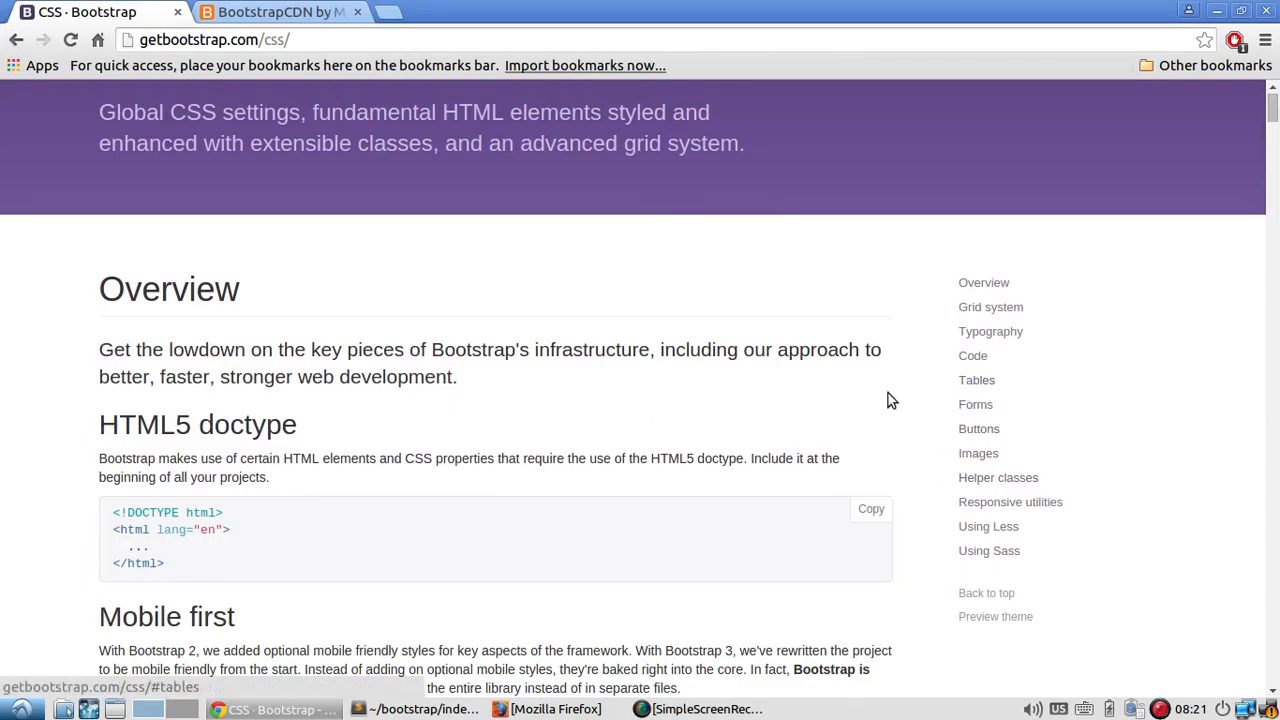
pyautogui.scroll(3)
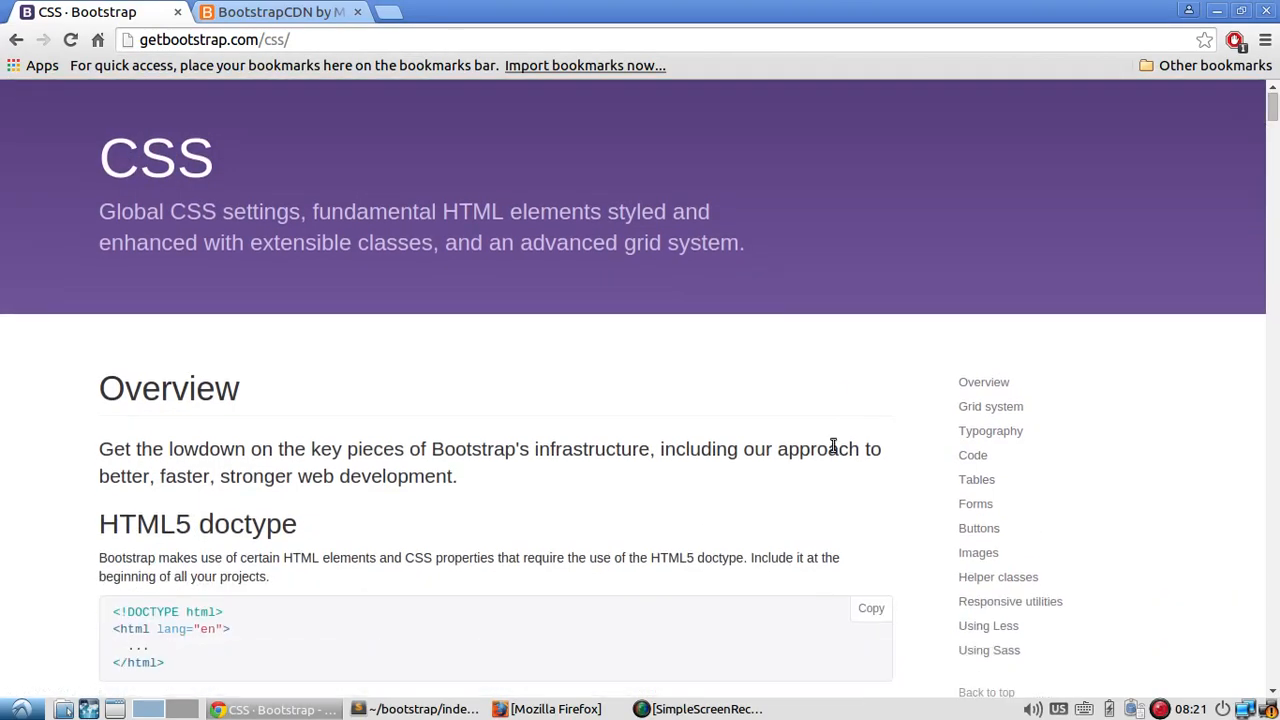
pyautogui.moveTo(979, 528)
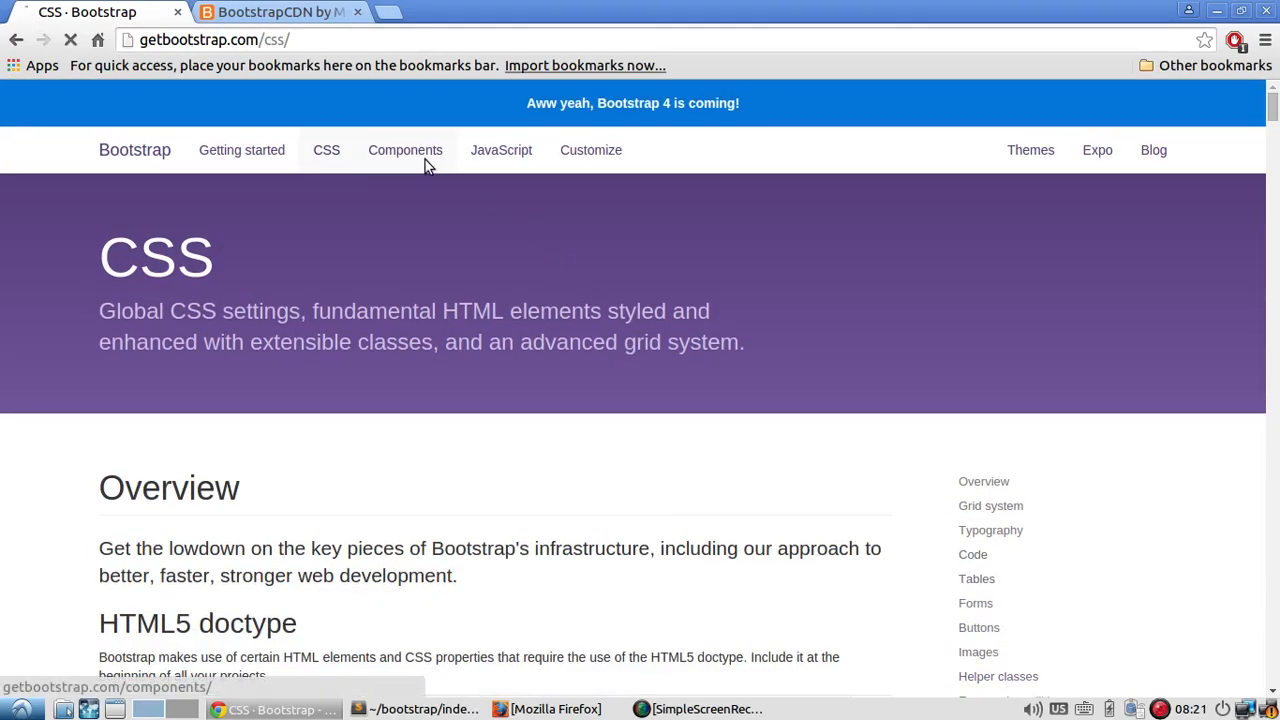
pyautogui.click(405, 150)
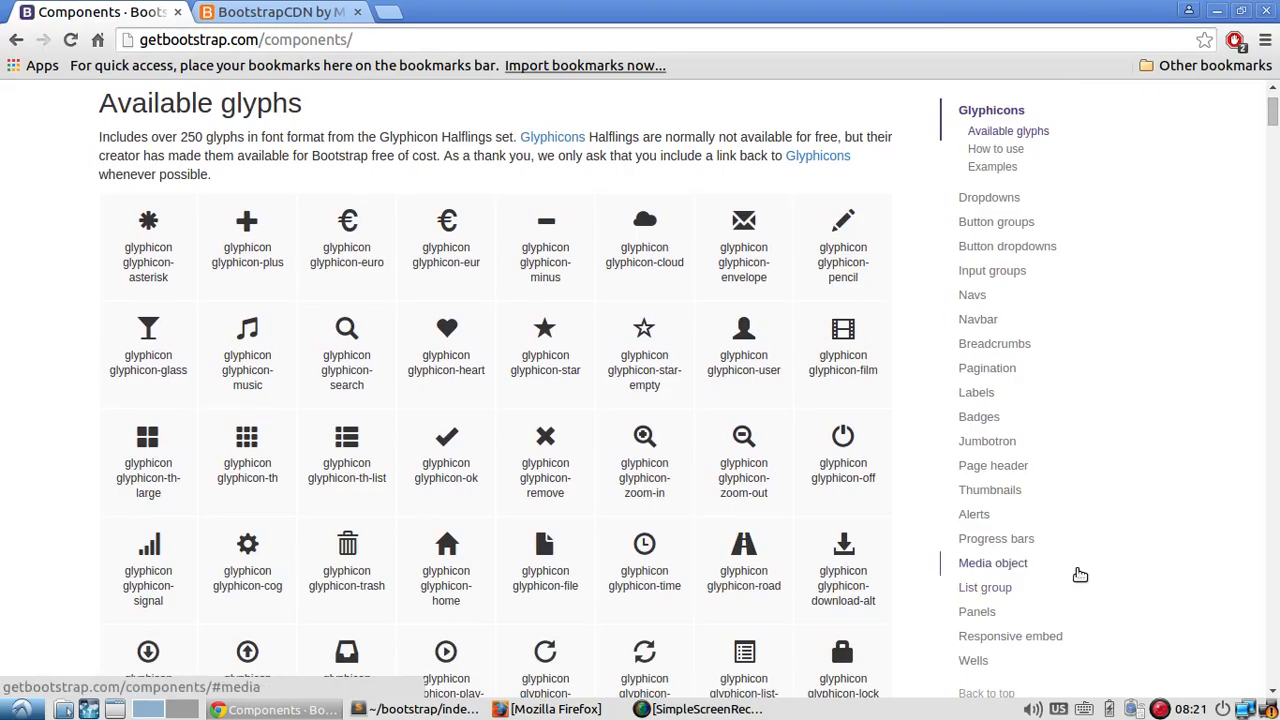
pyautogui.scroll(3)
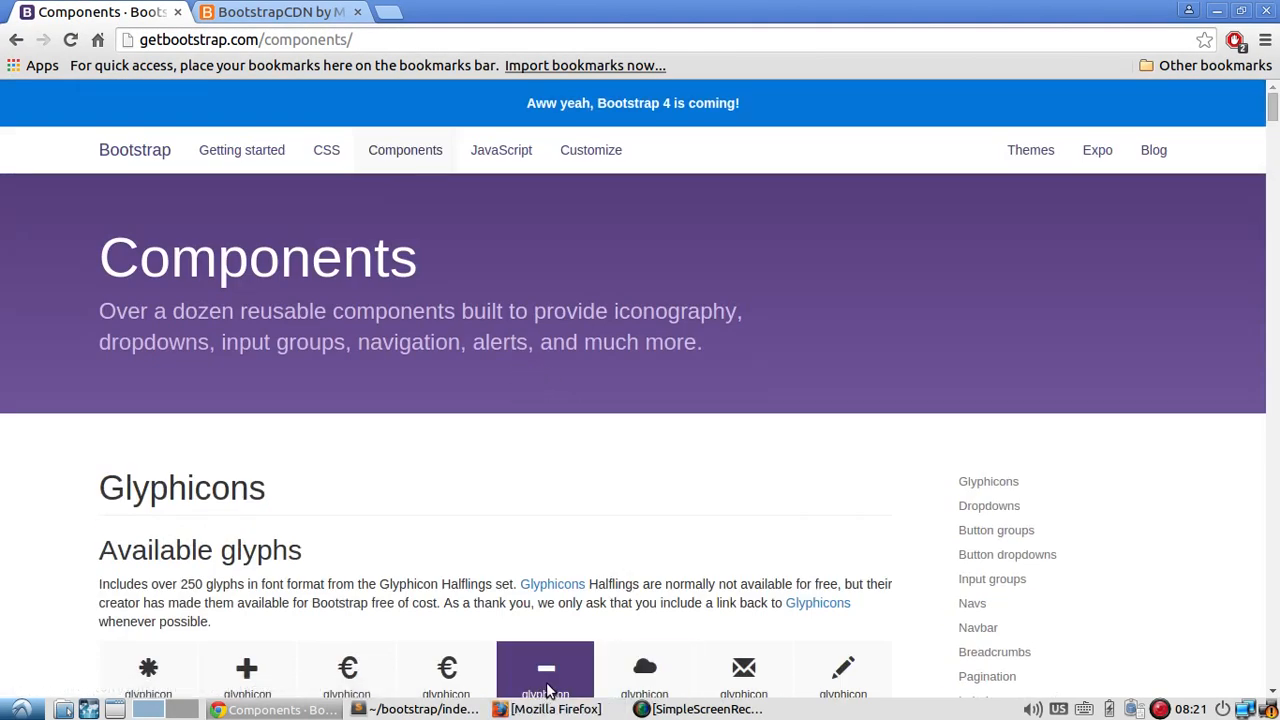
pyautogui.click(415, 709)
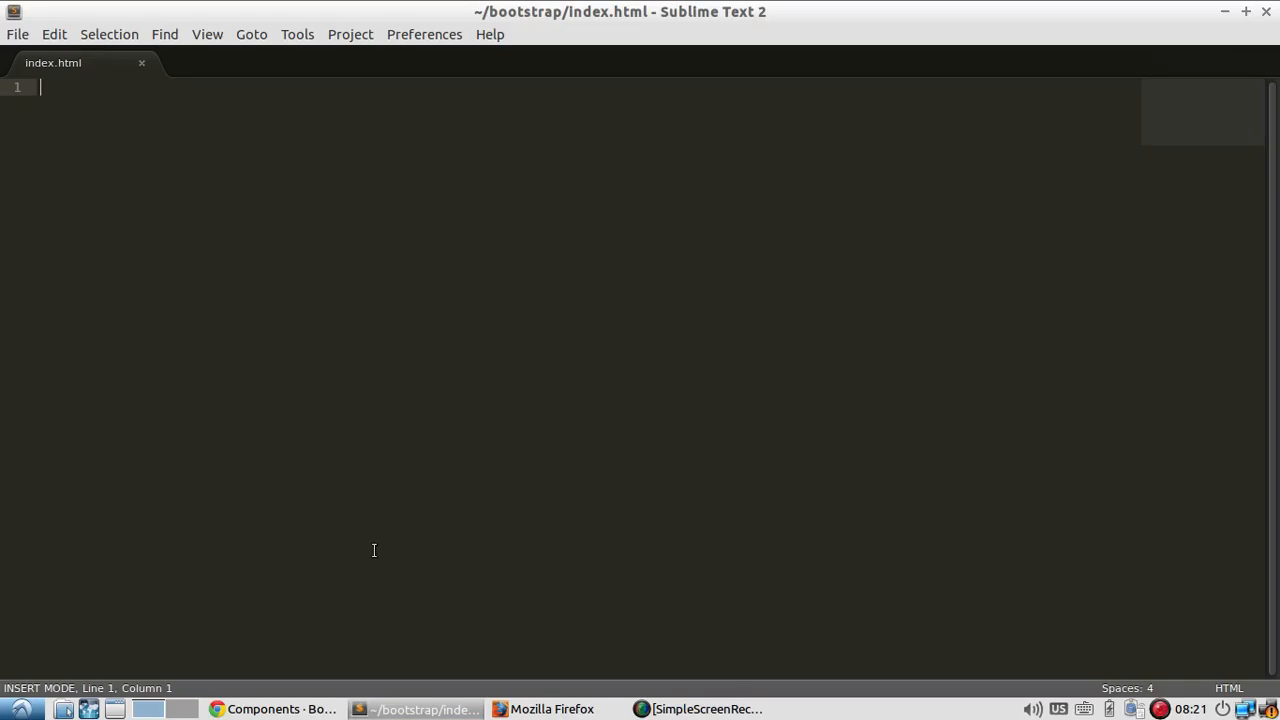
# Type html, head, body tags and the title 'Bootstrap Demo' into index.html, fixing indentation.
pyautogui.write('<html>')
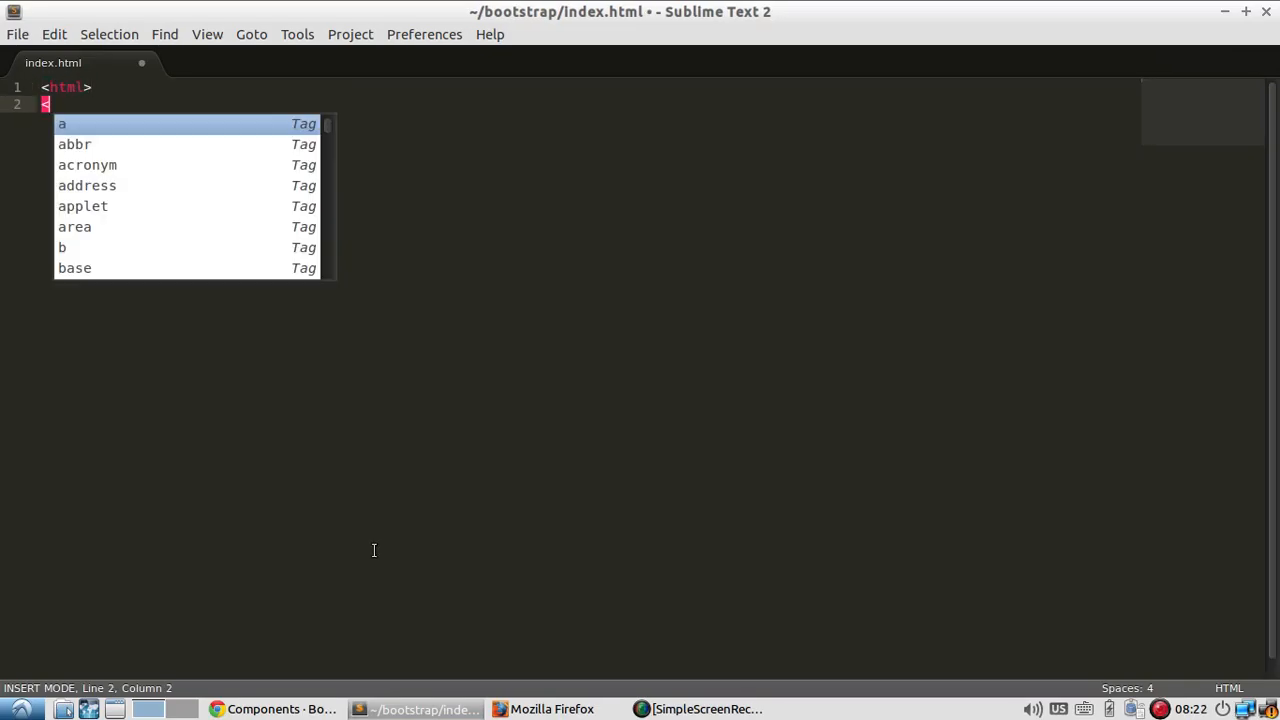
pyautogui.write('head>')
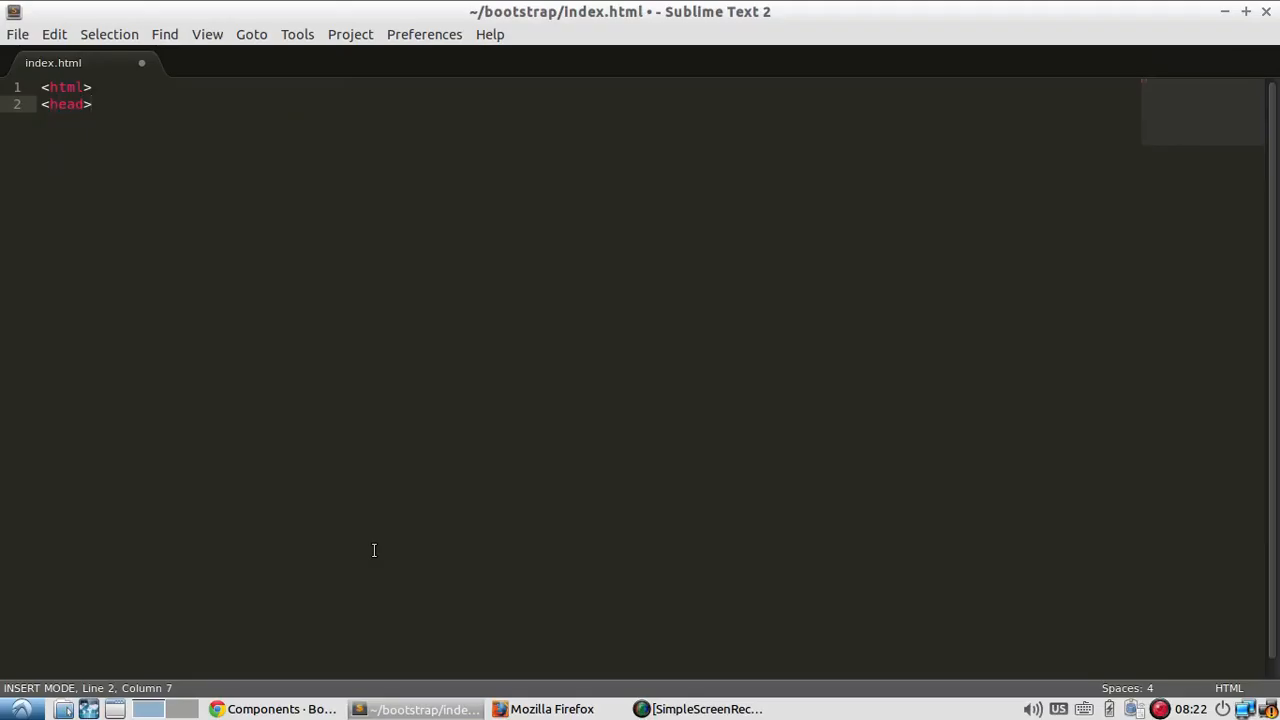
pyautogui.write('<title>Boot')
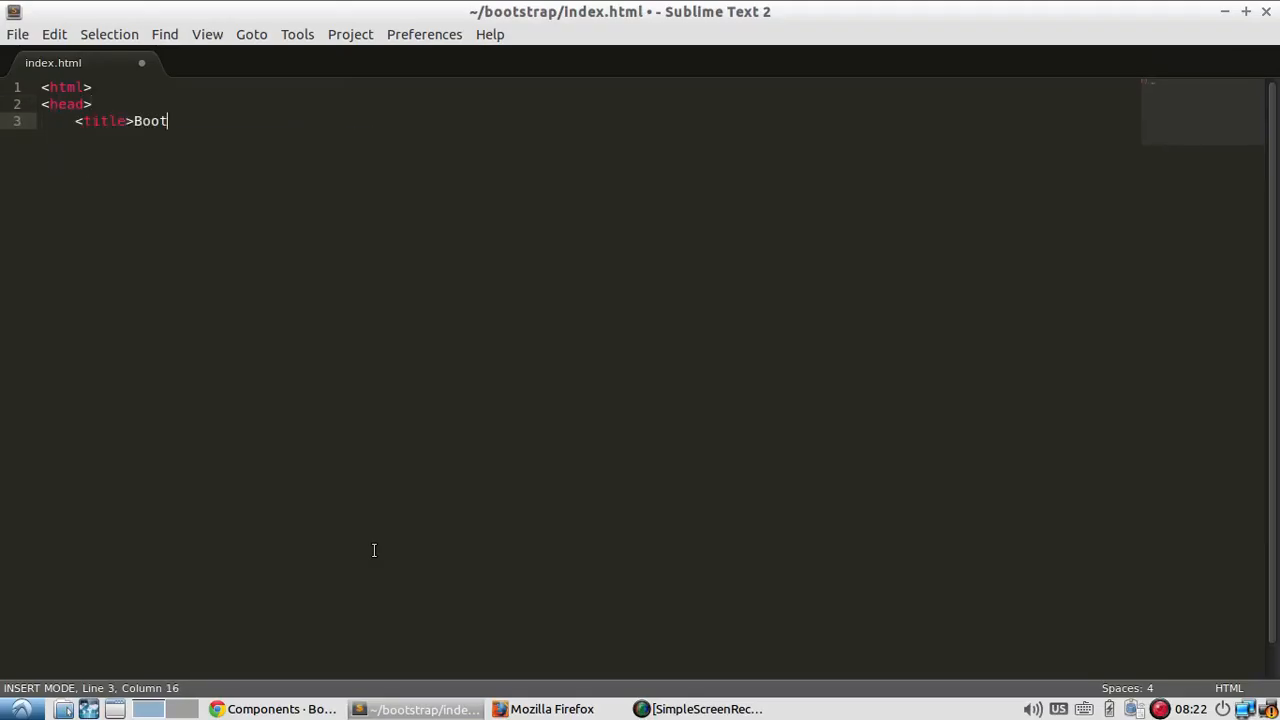
pyautogui.write('strap Demo</title>')
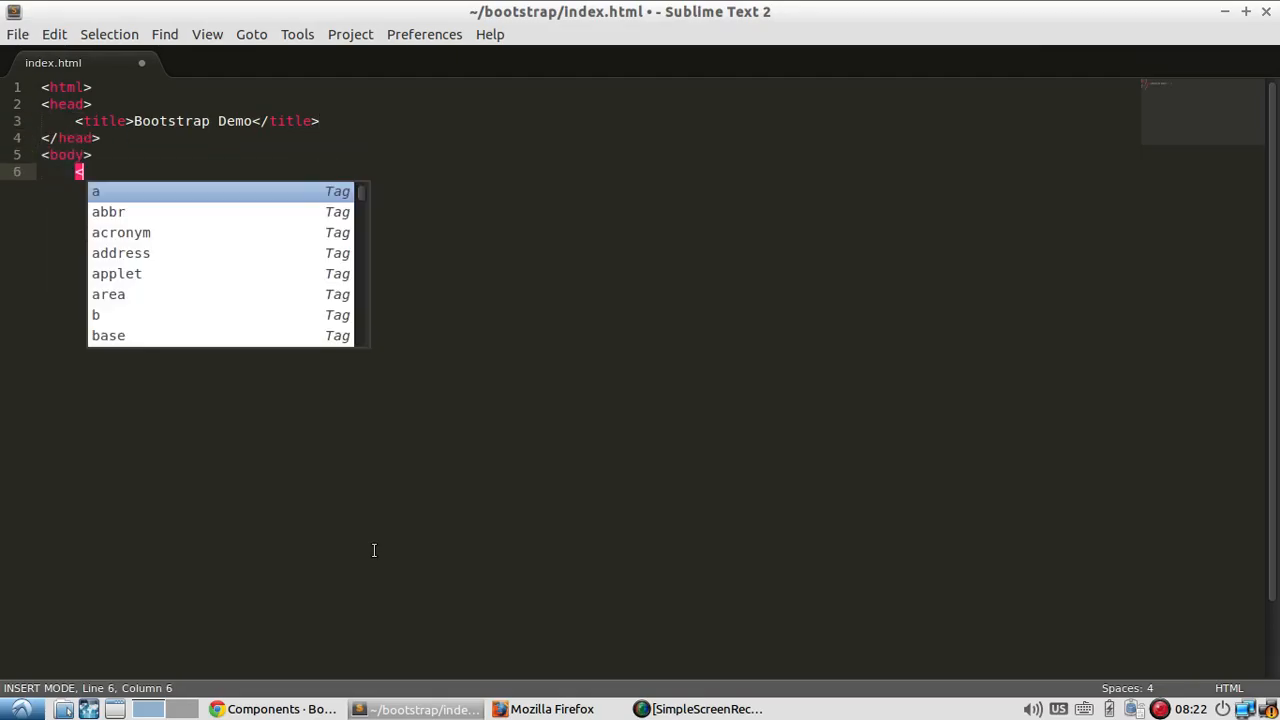
pyautogui.write('/body>')
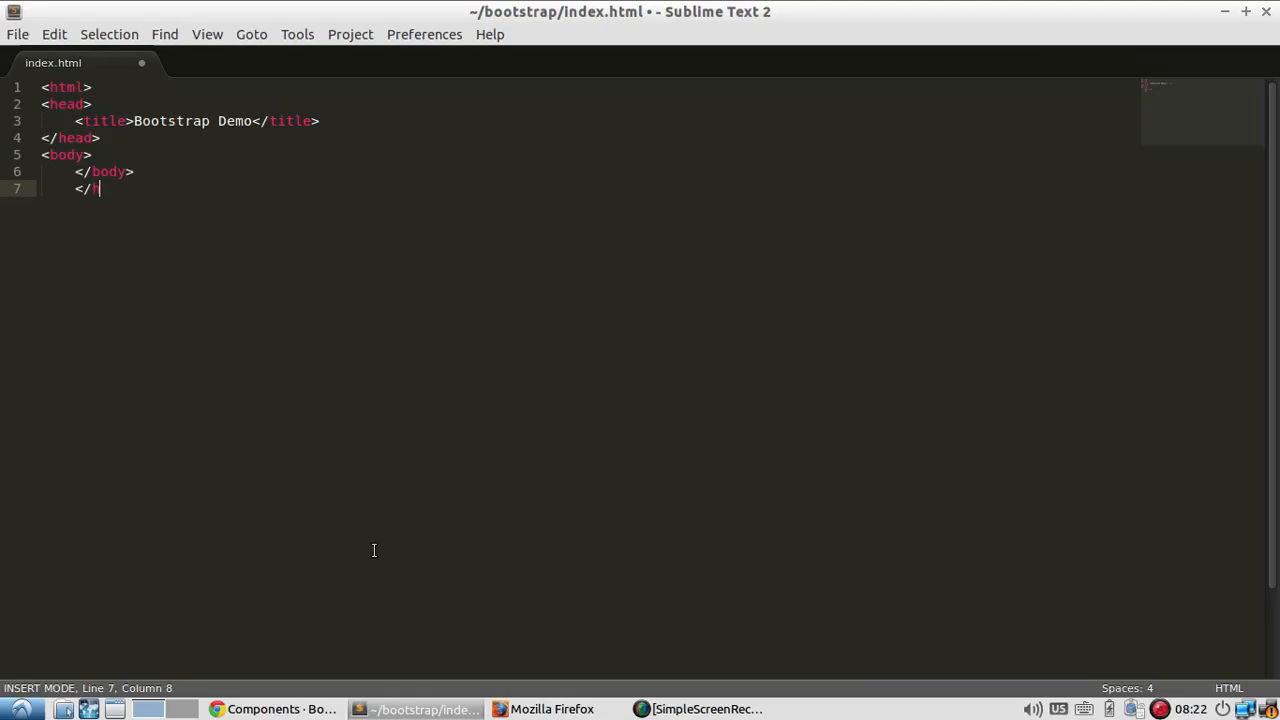
pyautogui.write('tml>')
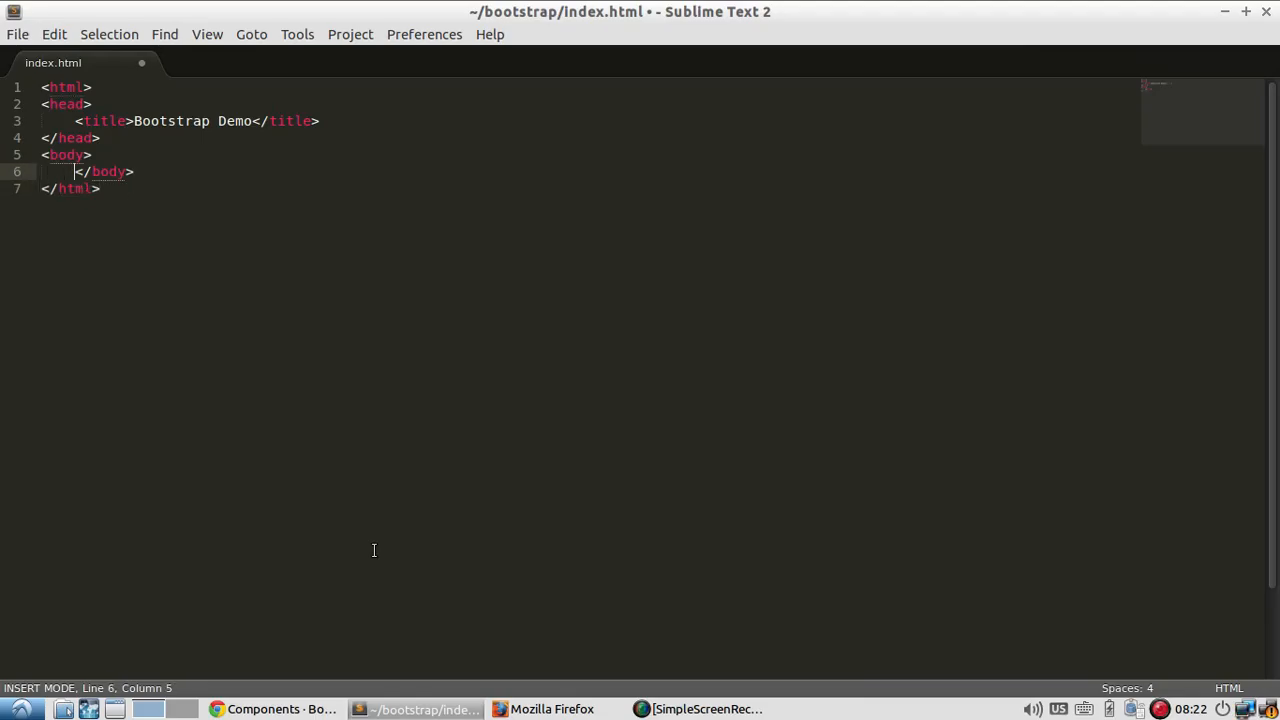
pyautogui.press('BackSpace')
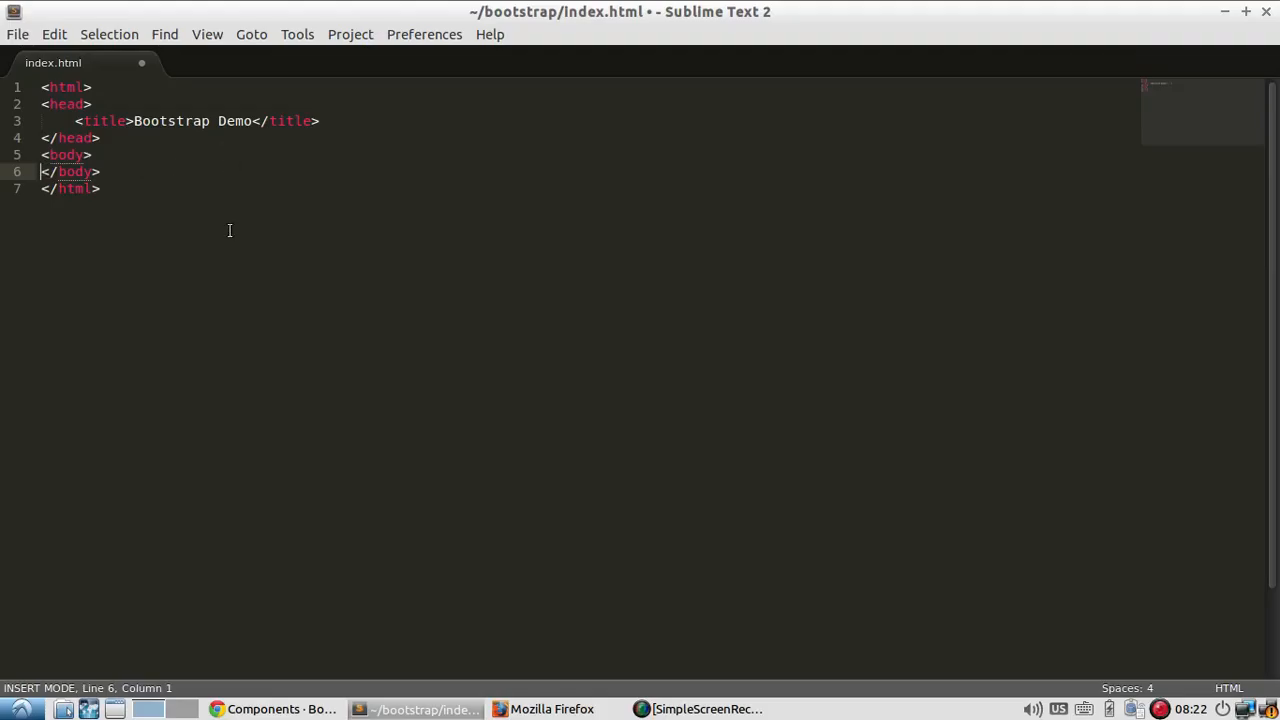
pyautogui.click(540, 708)
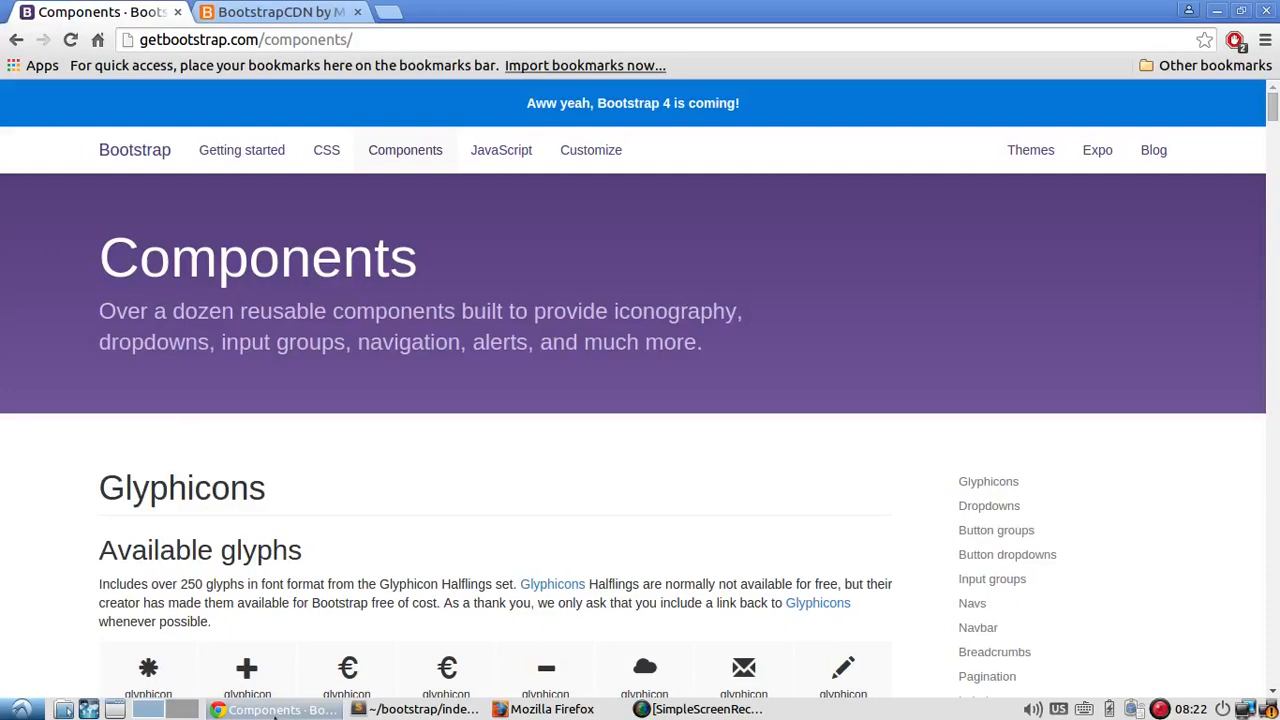
# Paste BootstrapCDN's 3.3.6 CSS link into the head and its JavaScript script tag into the body.
pyautogui.click(275, 11)
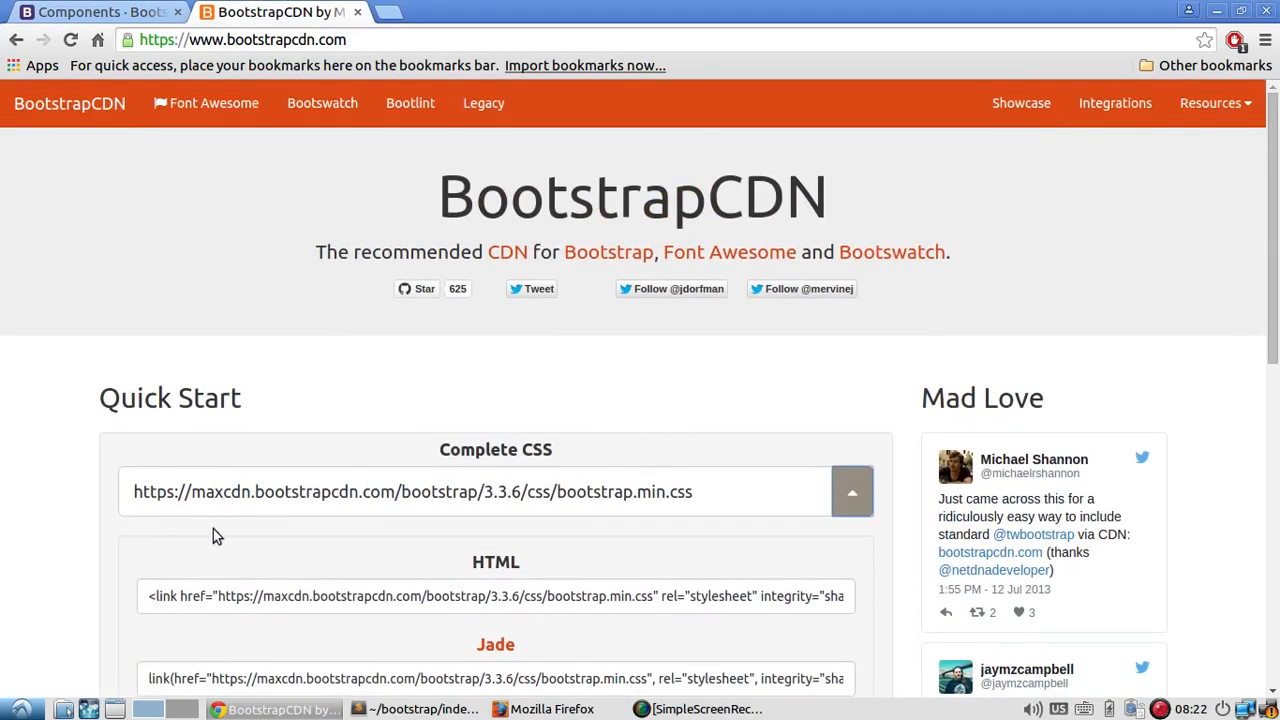
pyautogui.scroll(-3)
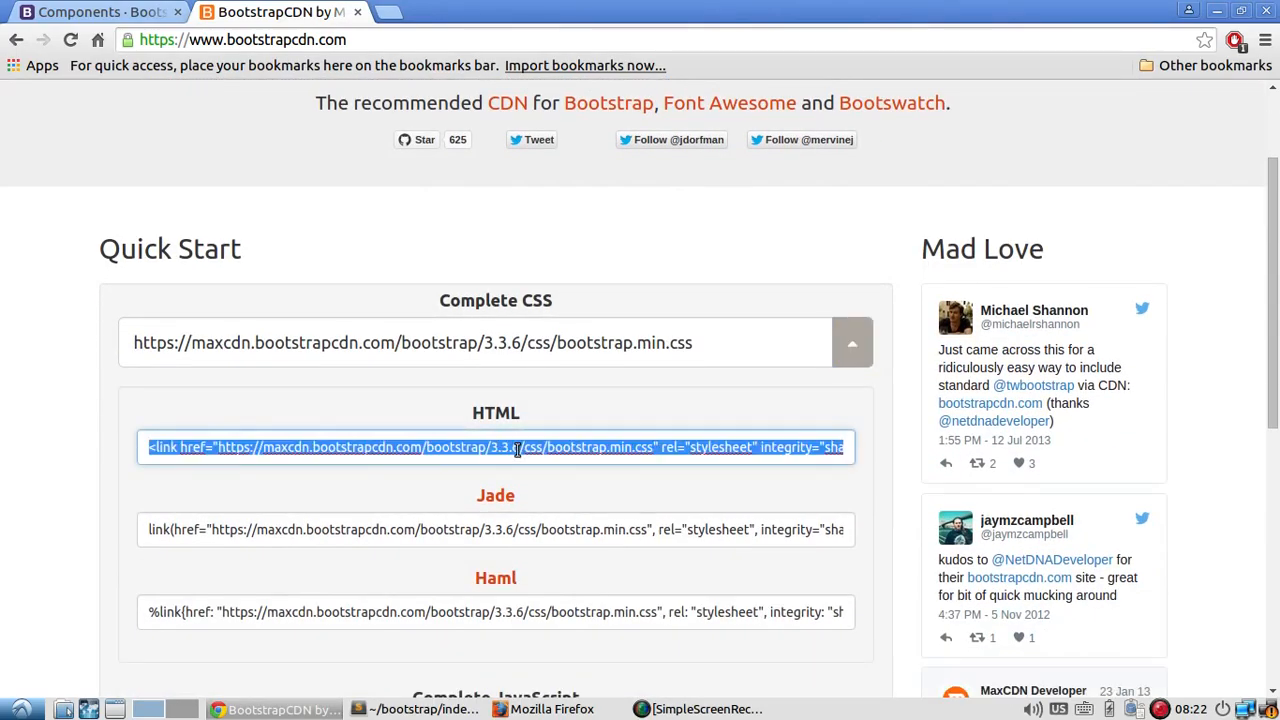
pyautogui.click(414, 709)
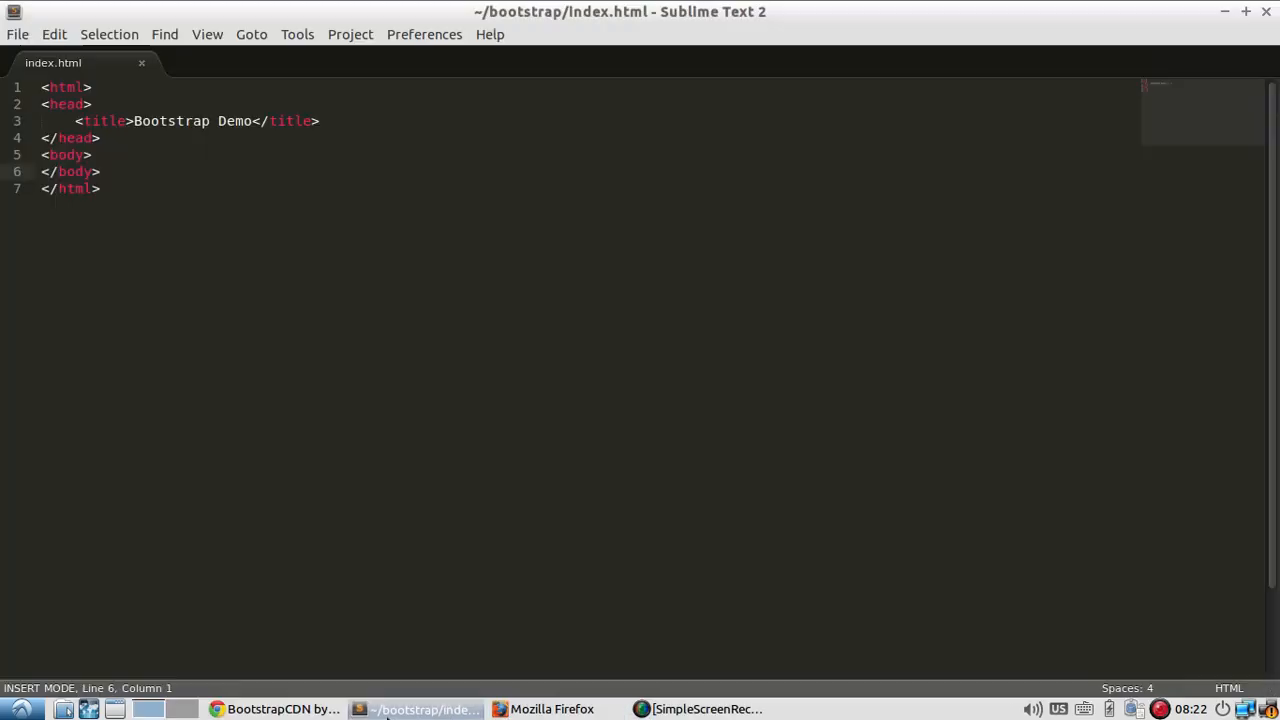
pyautogui.press('Return')
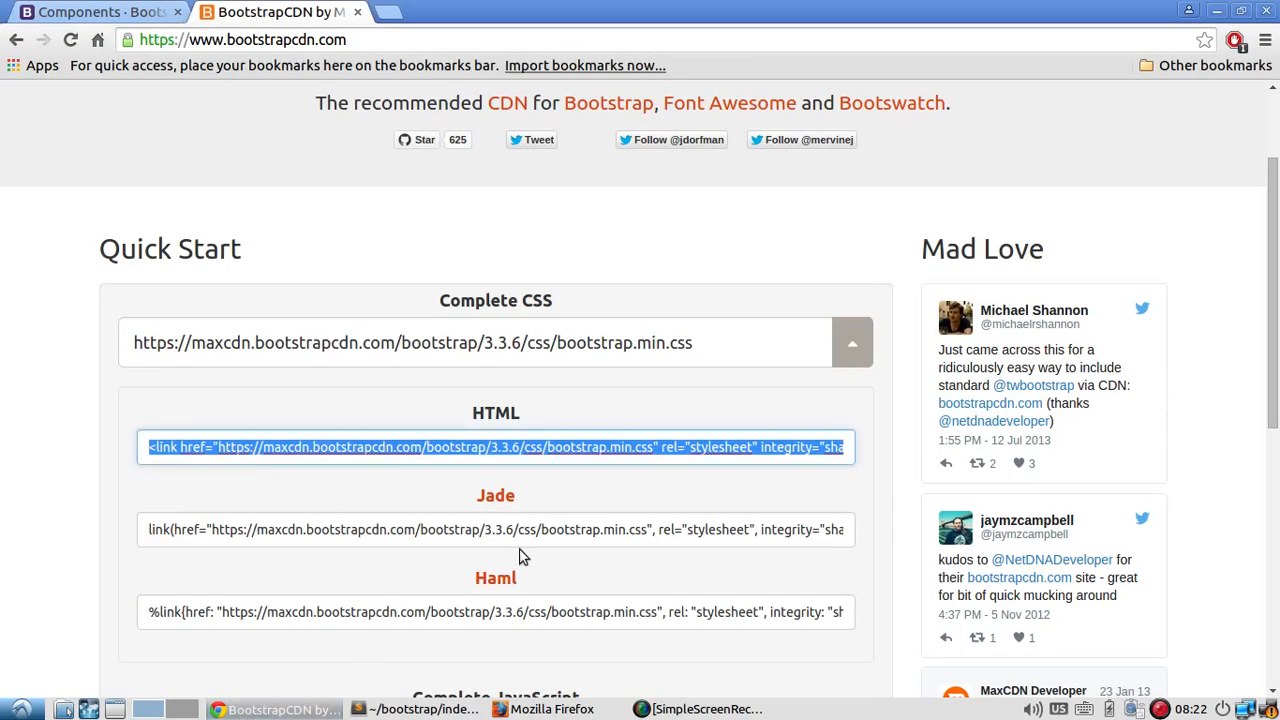
pyautogui.scroll(-3)
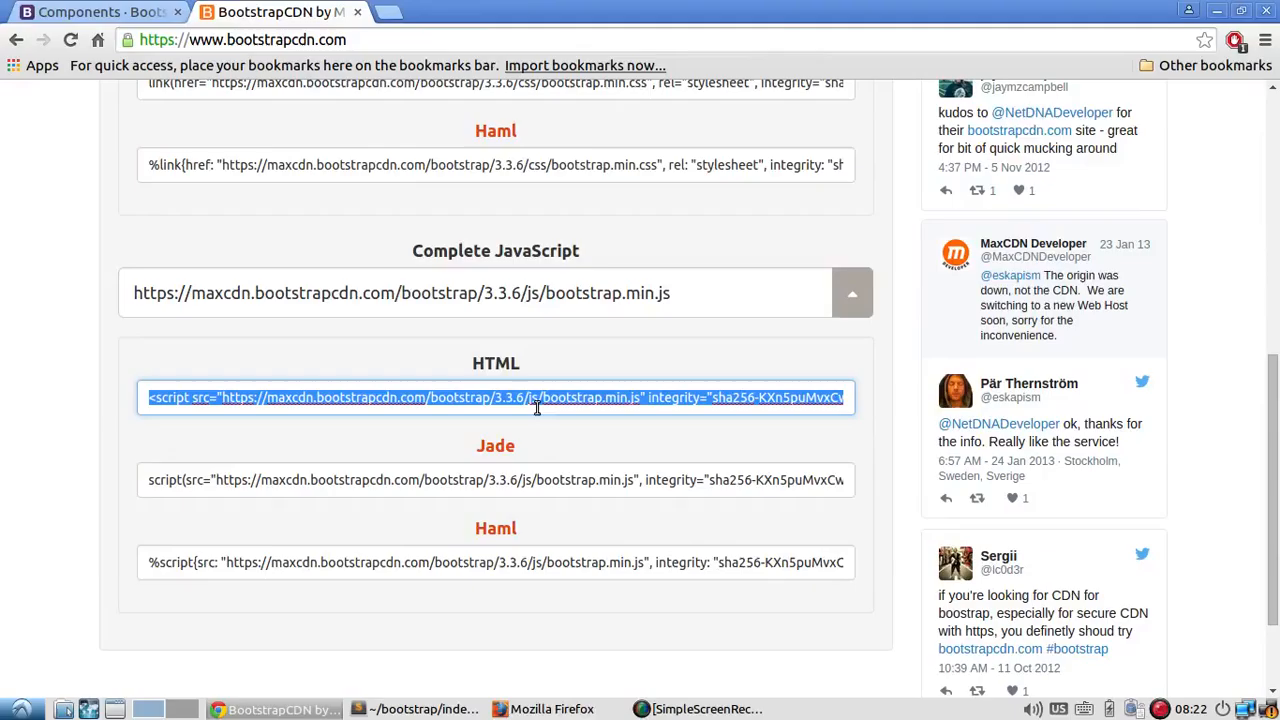
pyautogui.click(414, 709)
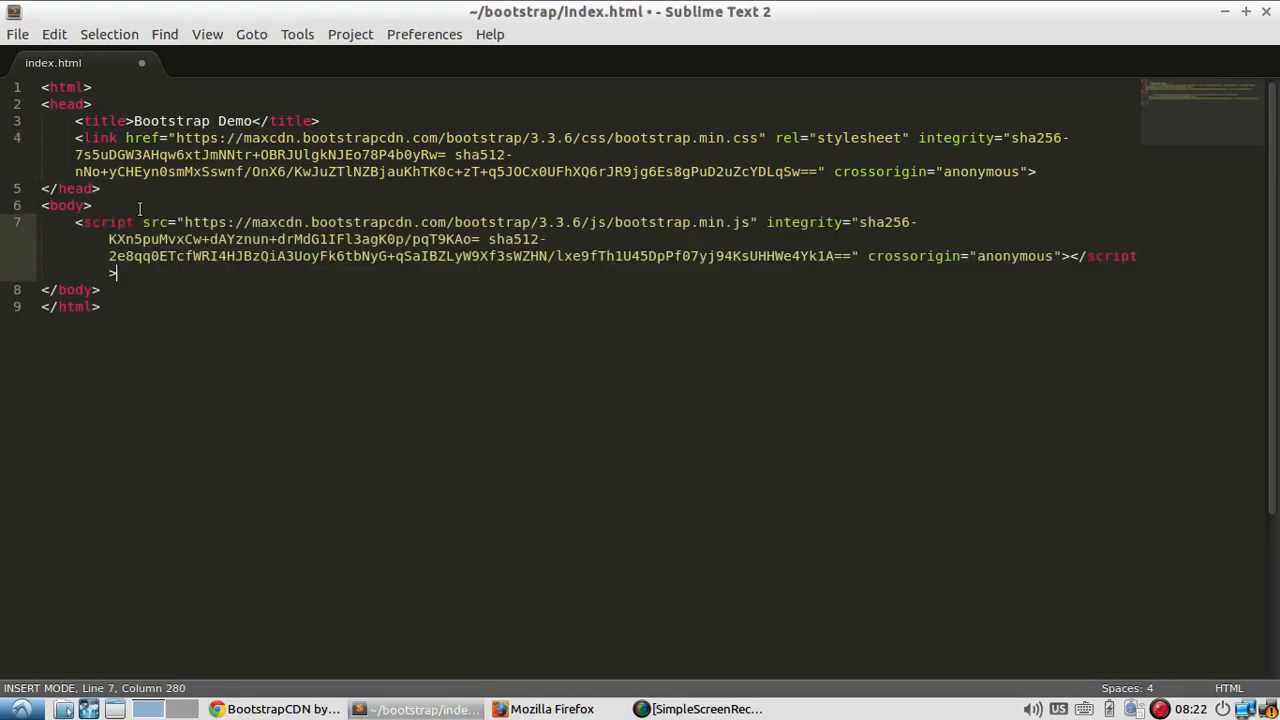
# Save index.html with the Bootstrap link and script tags.
pyautogui.press('ctrl+s')
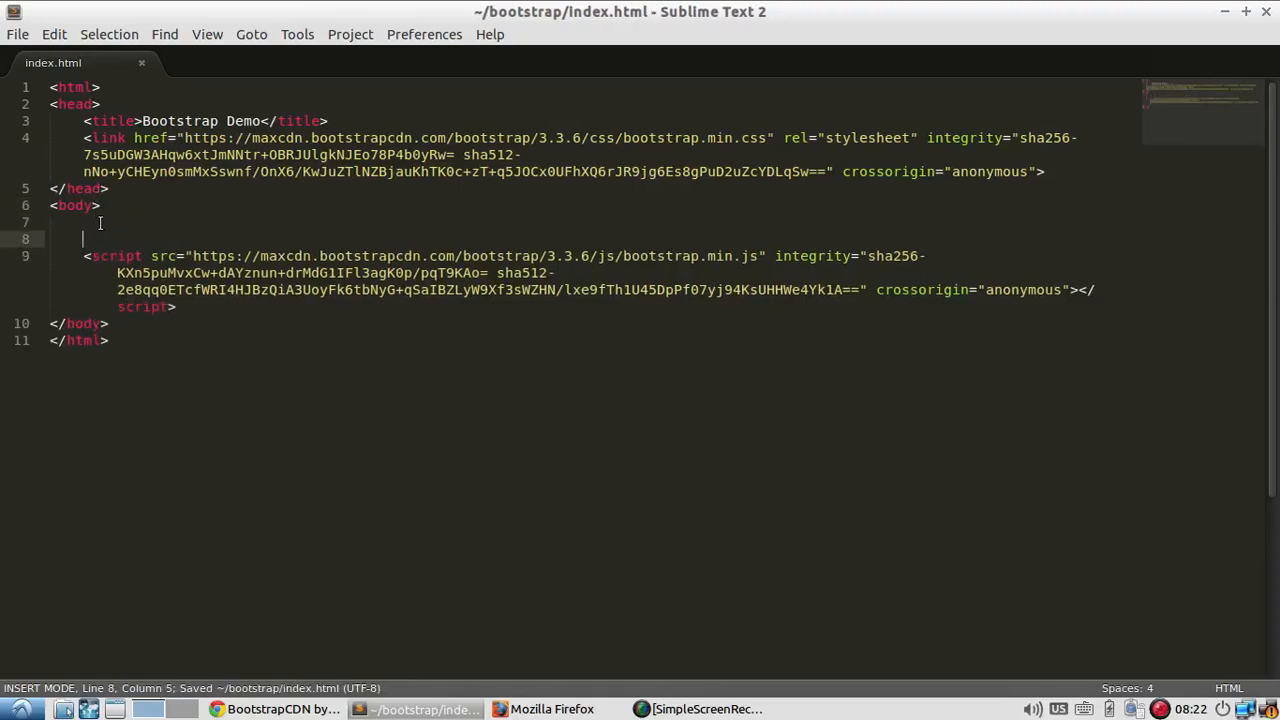
pyautogui.click(553, 708)
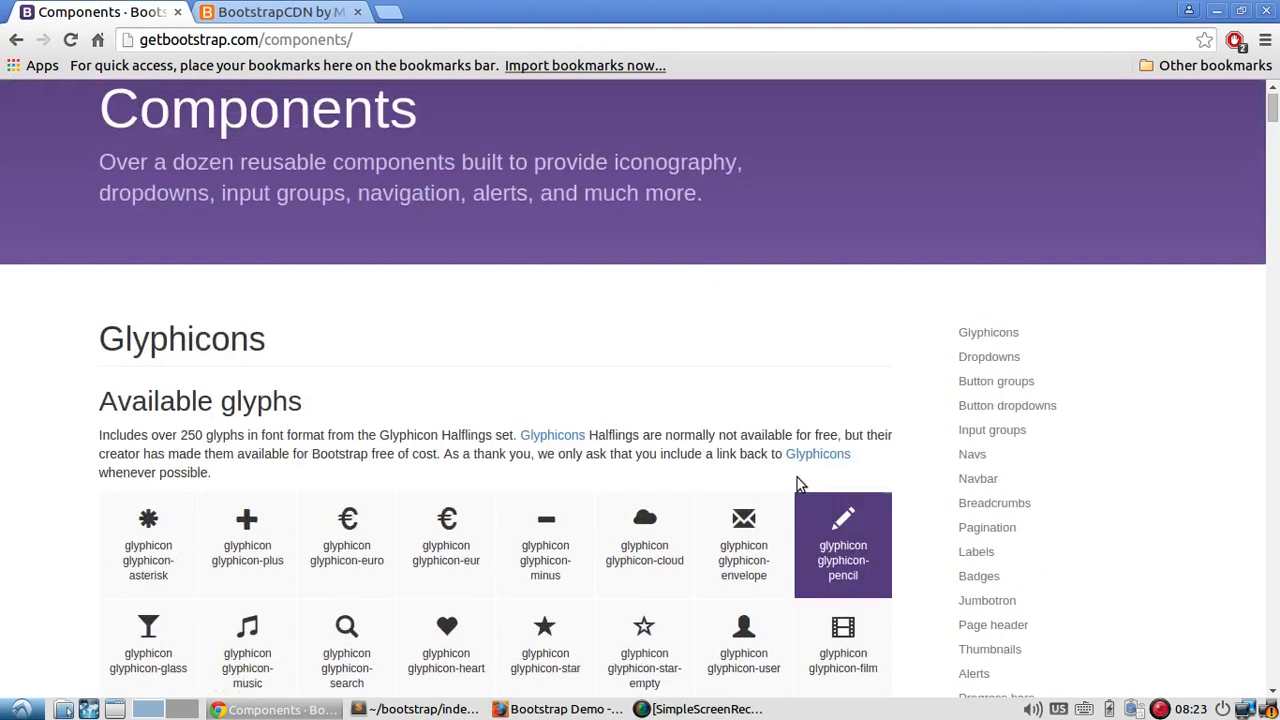
# Copy the btn-info button example from the Options section of Bootstrap's CSS Buttons page.
pyautogui.click(326, 150)
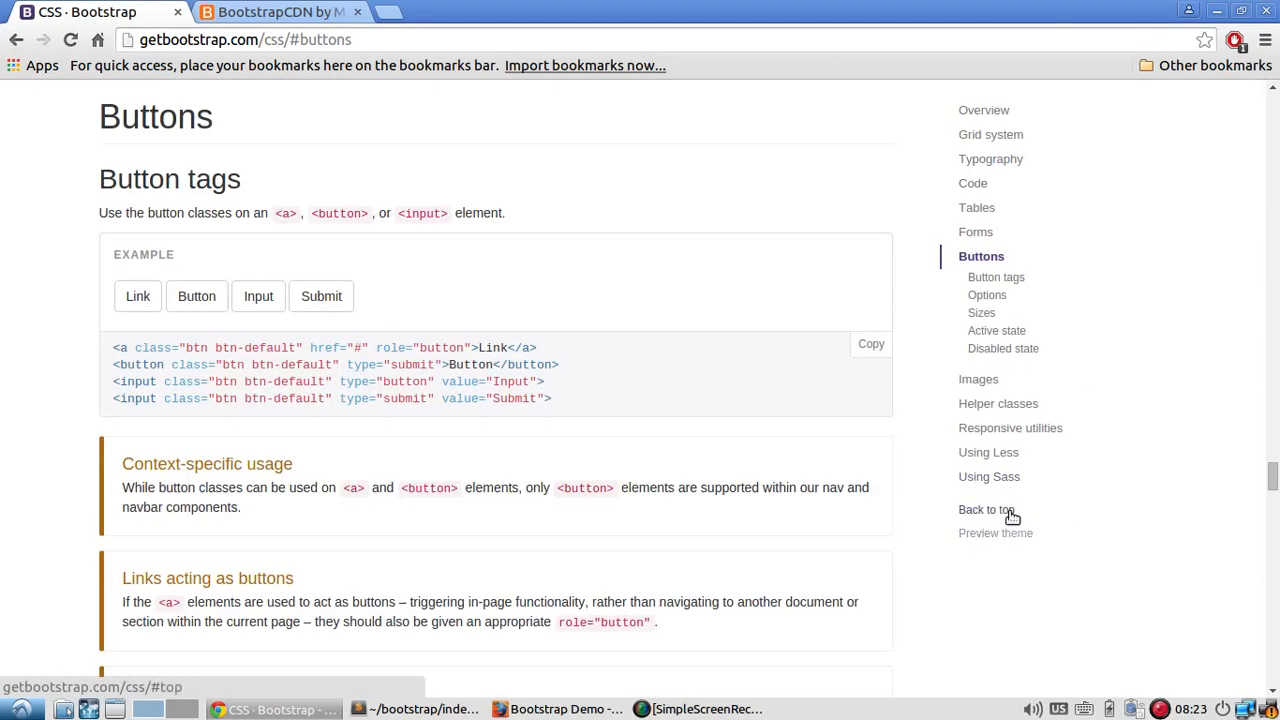
pyautogui.scroll(-3)
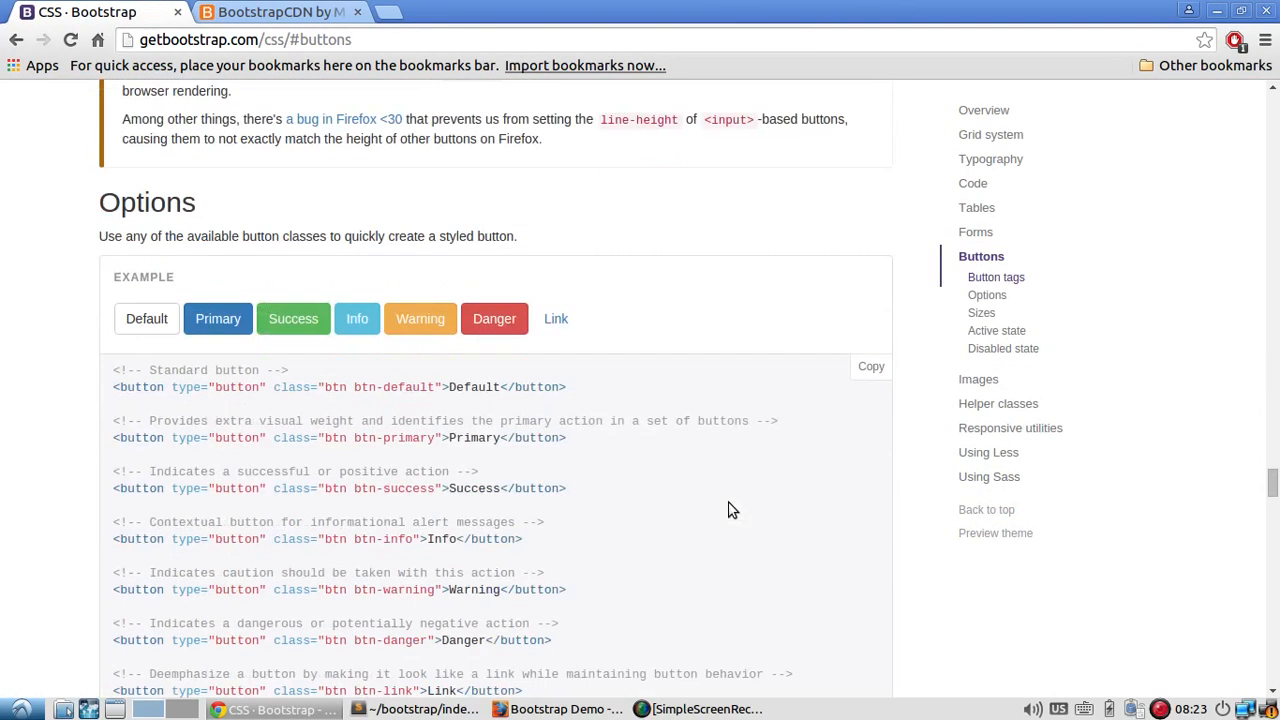
pyautogui.scroll(-3)
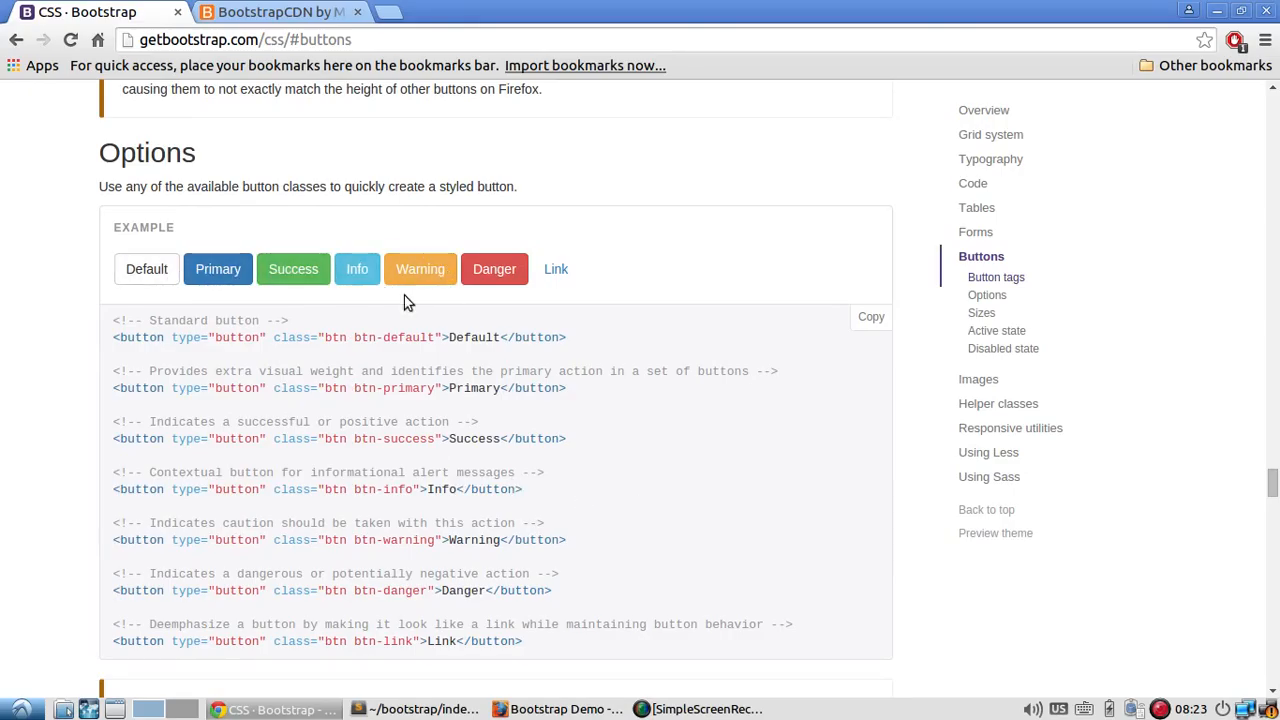
pyautogui.moveTo(537, 498)
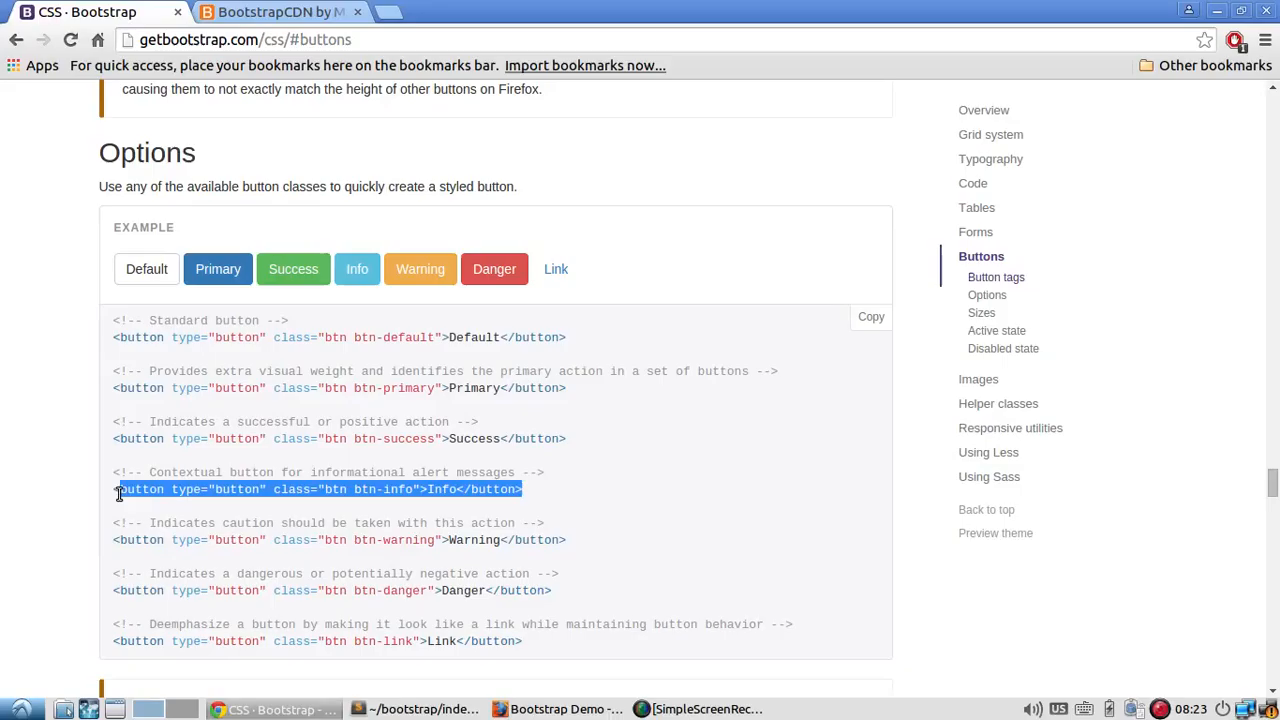
pyautogui.click(420, 709)
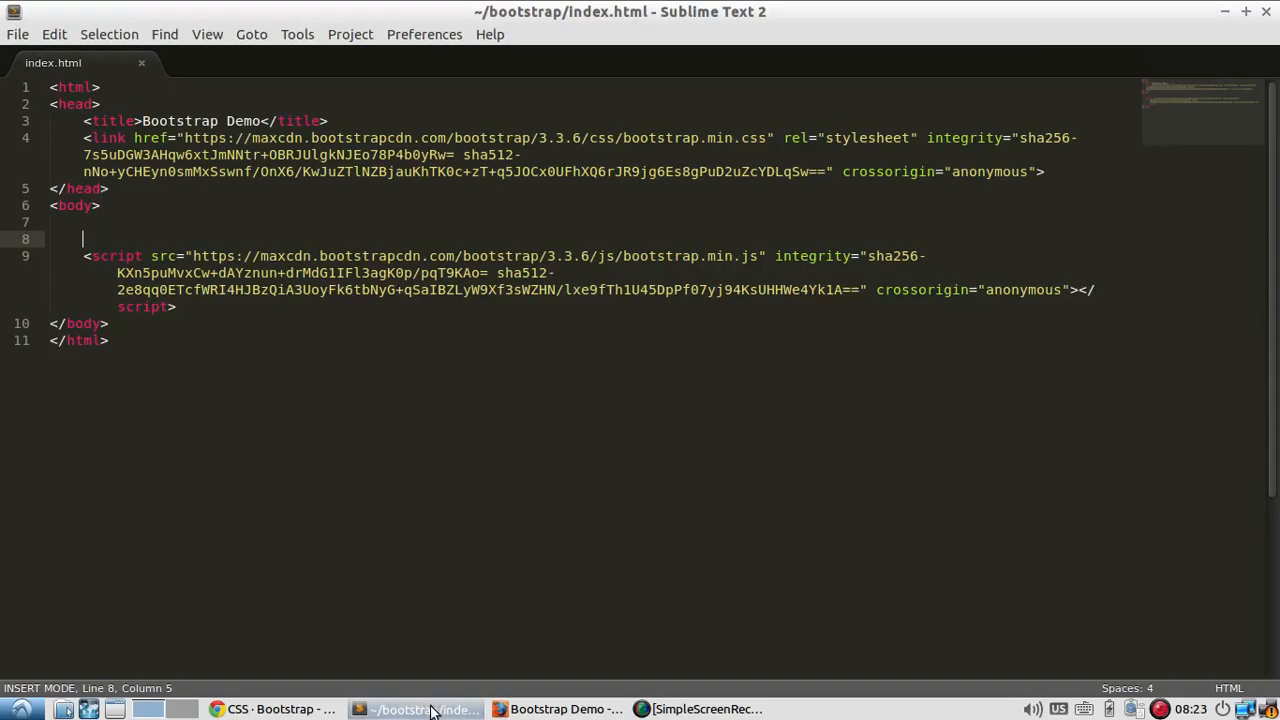
# Add '<button type="button" class="btn btn-info">Info</button>' to the body of index.html.
pyautogui.write('<button type="button" class="btn btn-info">Info</button>')
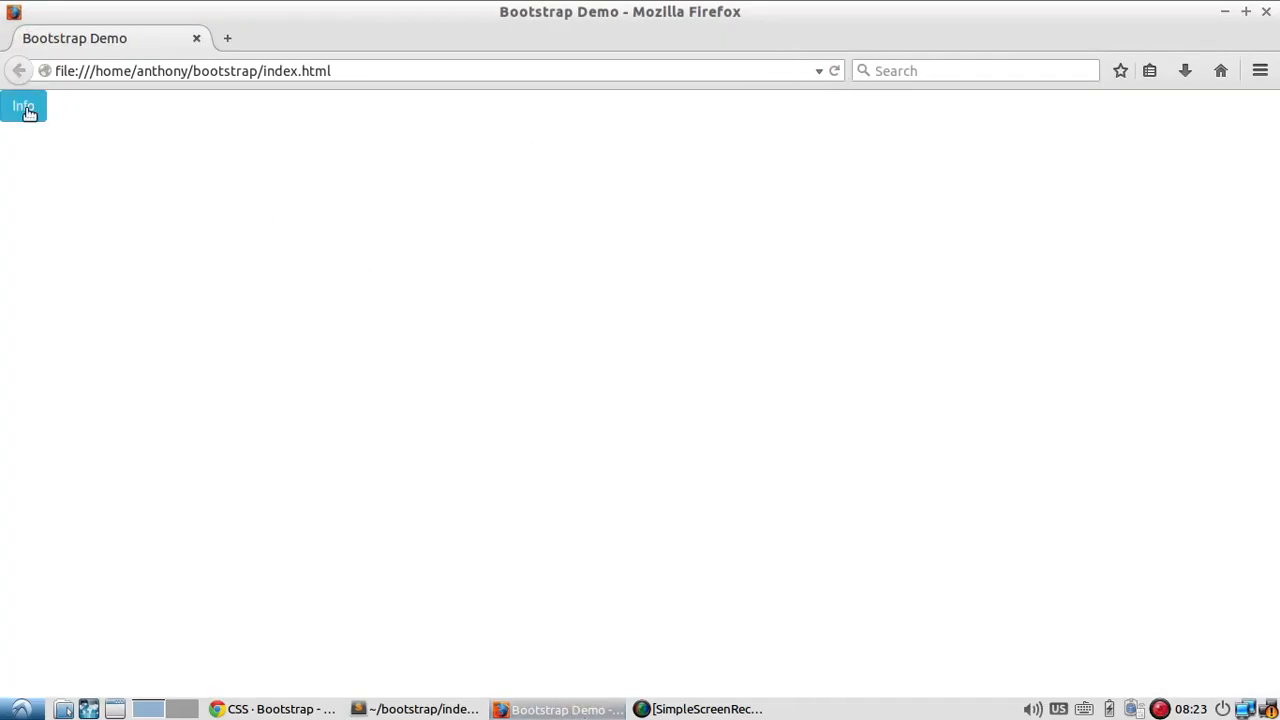
pyautogui.moveTo(239, 306)
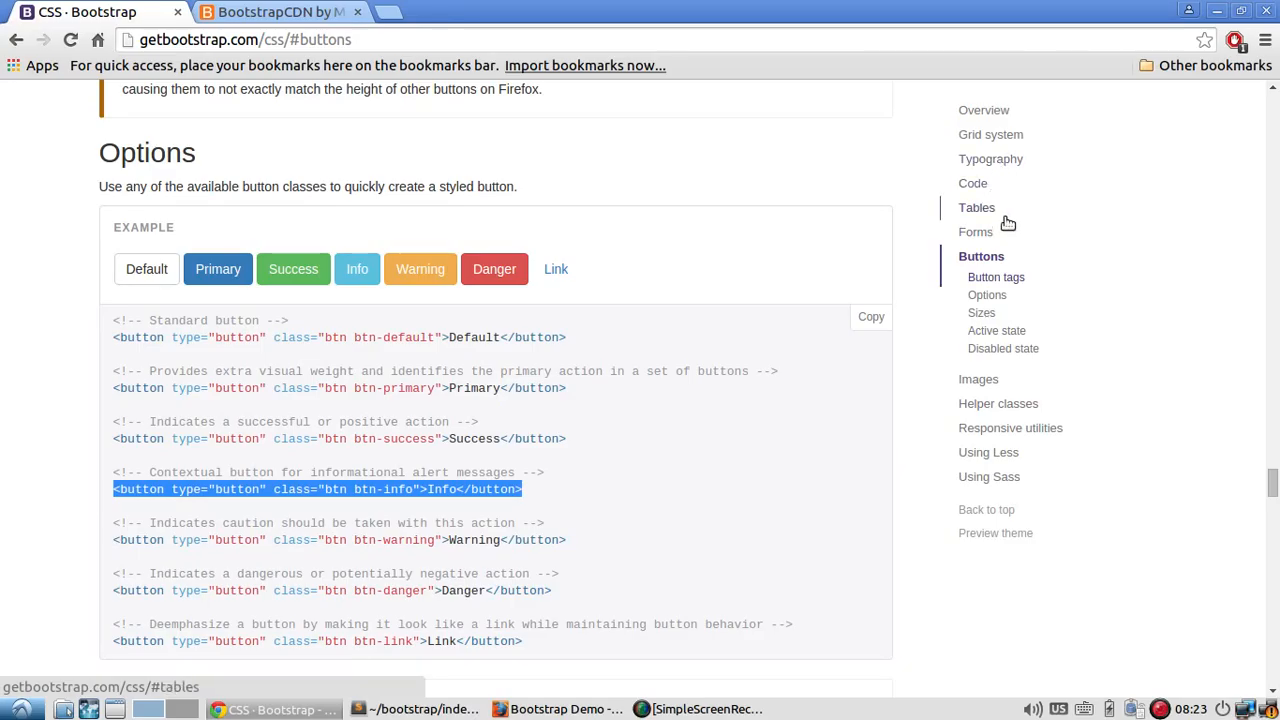
# Select the live demo modal code in the Modal section of Bootstrap's JavaScript docs.
pyautogui.scroll(3)
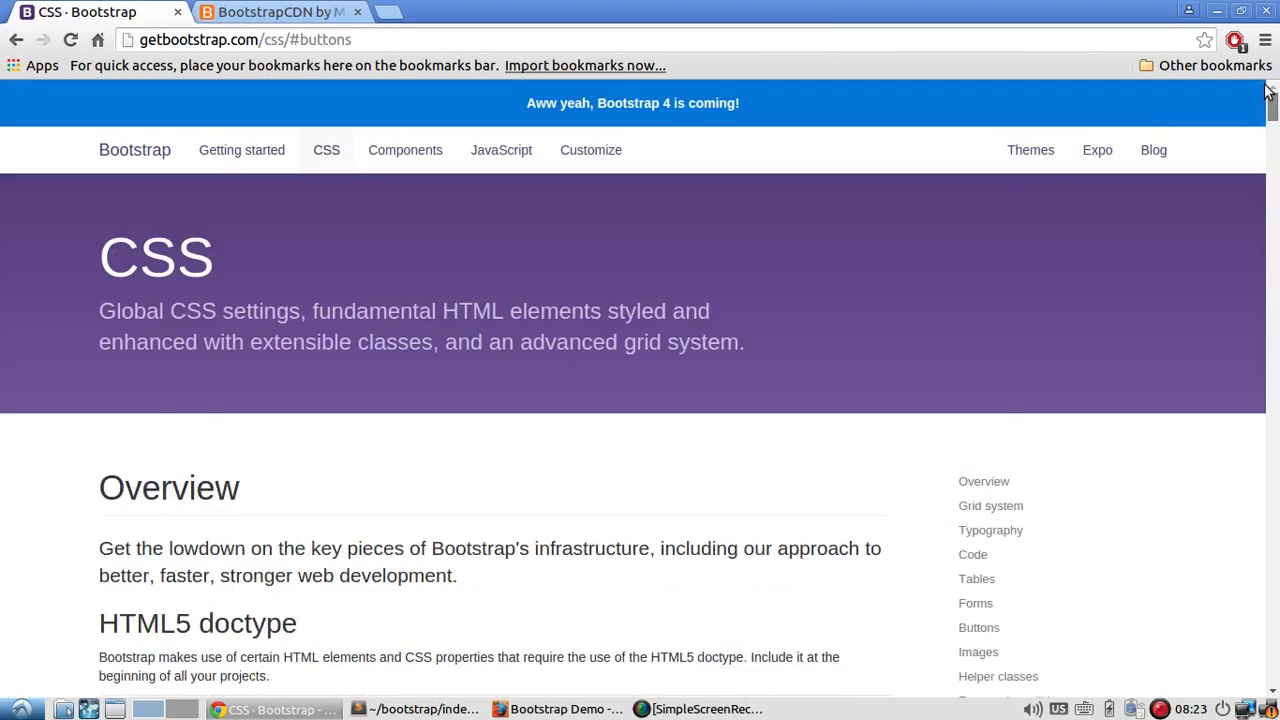
pyautogui.click(501, 150)
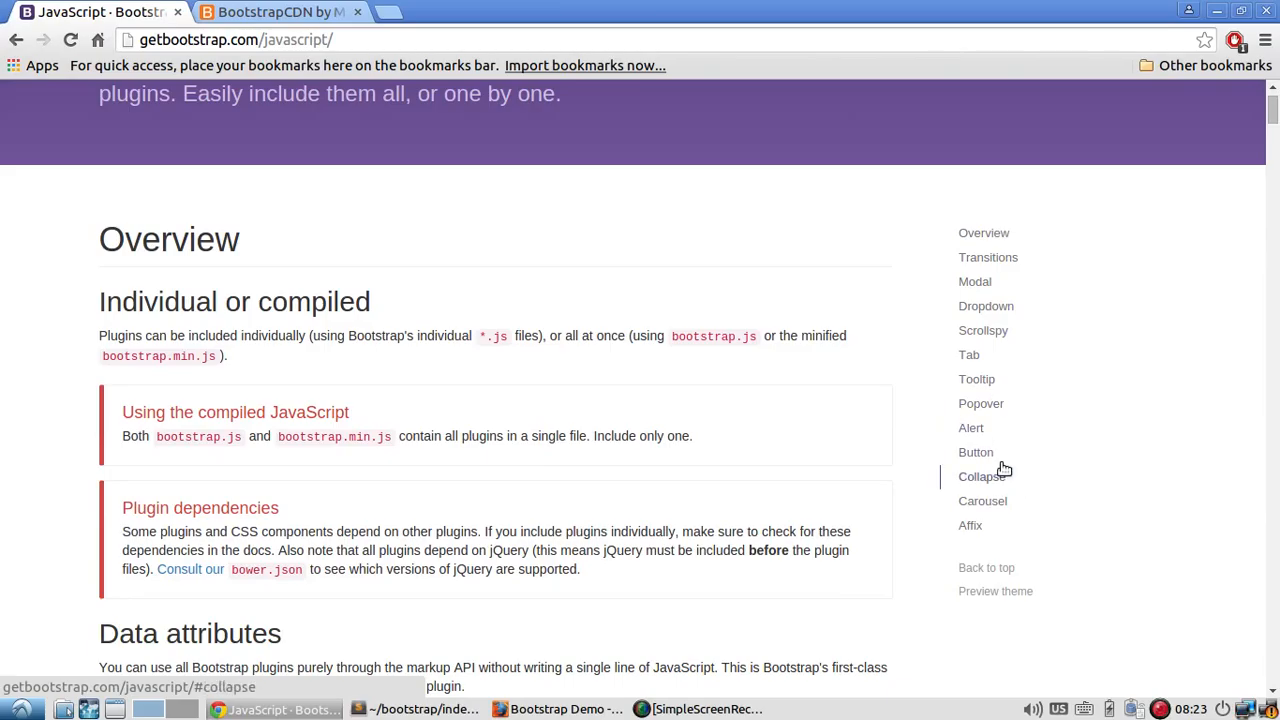
pyautogui.click(975, 281)
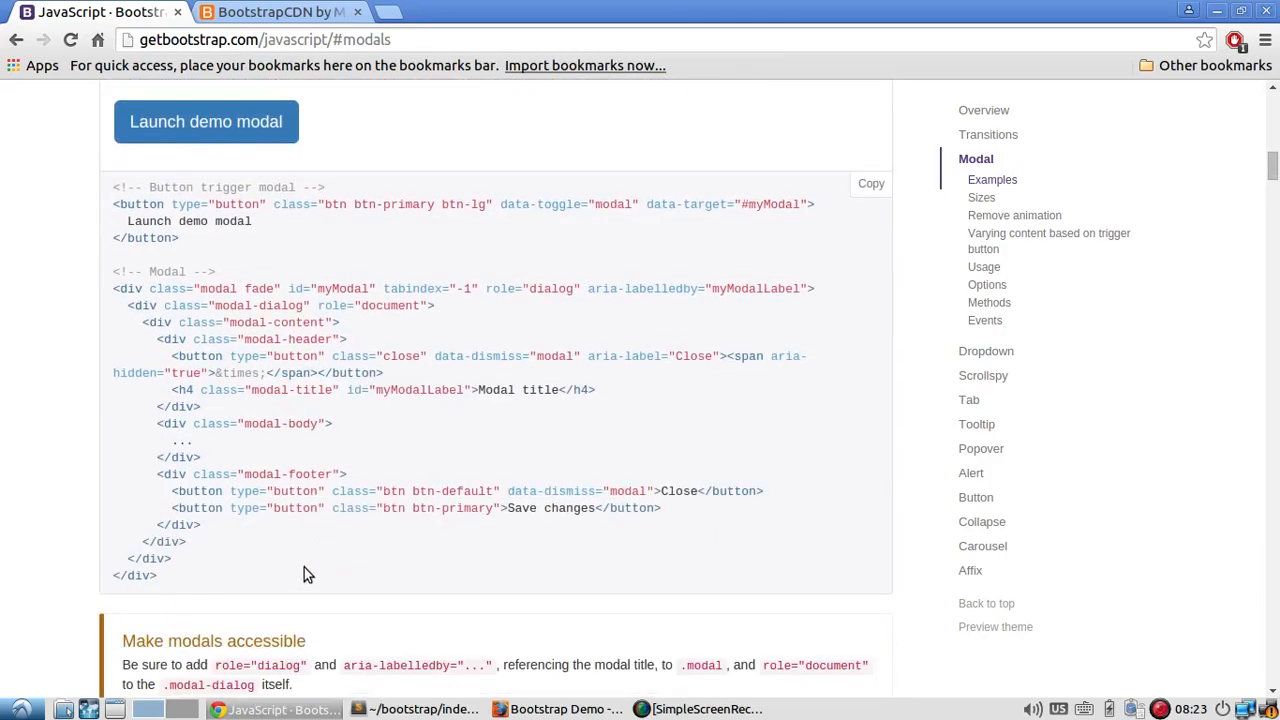
pyautogui.moveTo(157, 423); pyautogui.dragTo(157, 575)
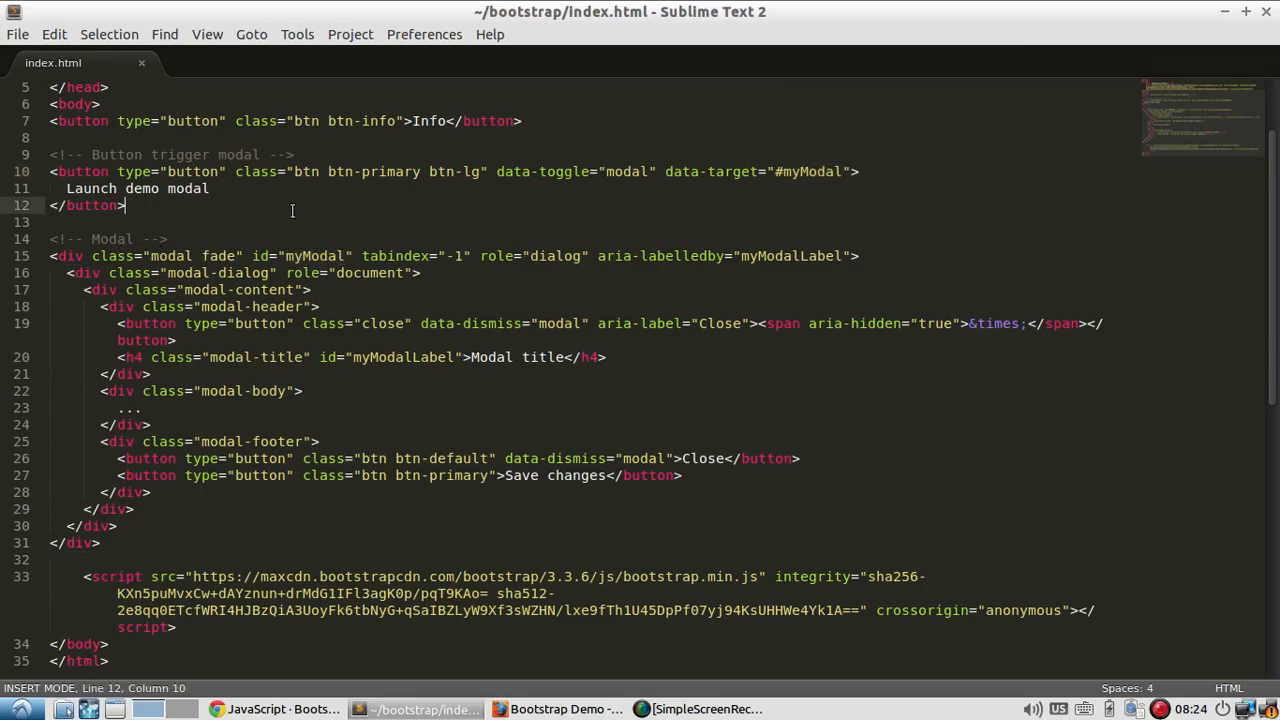
# Reload the Bootstrap Demo page in Firefox to show the Launch demo modal button.
pyautogui.click(557, 709)
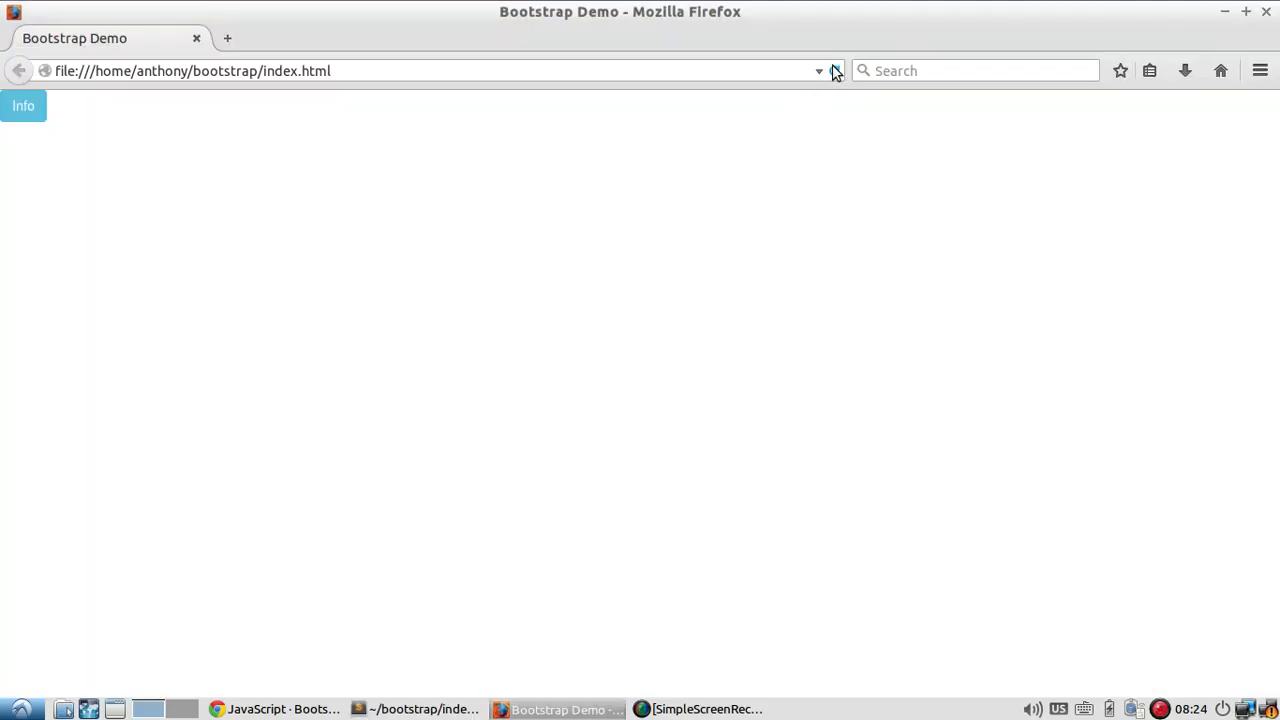
pyautogui.click(836, 70)
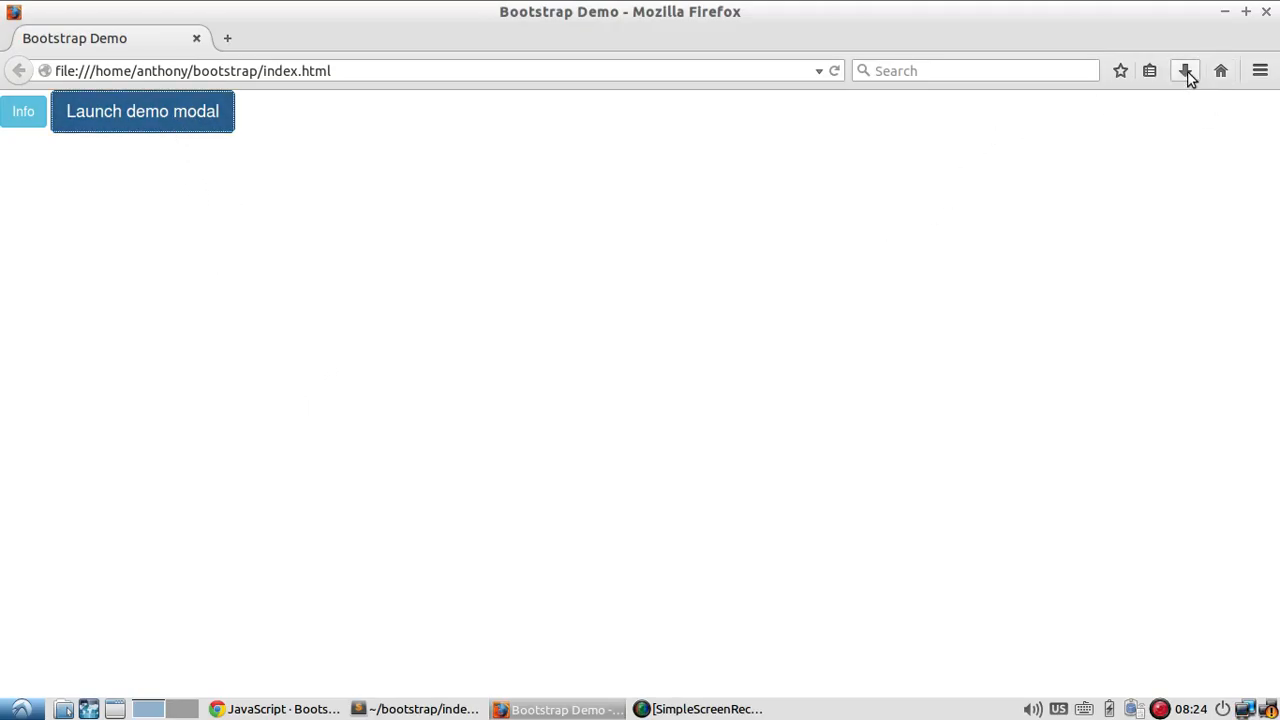
# Open Firefox's developer tools and web console on the demo page.
pyautogui.click(1259, 70)
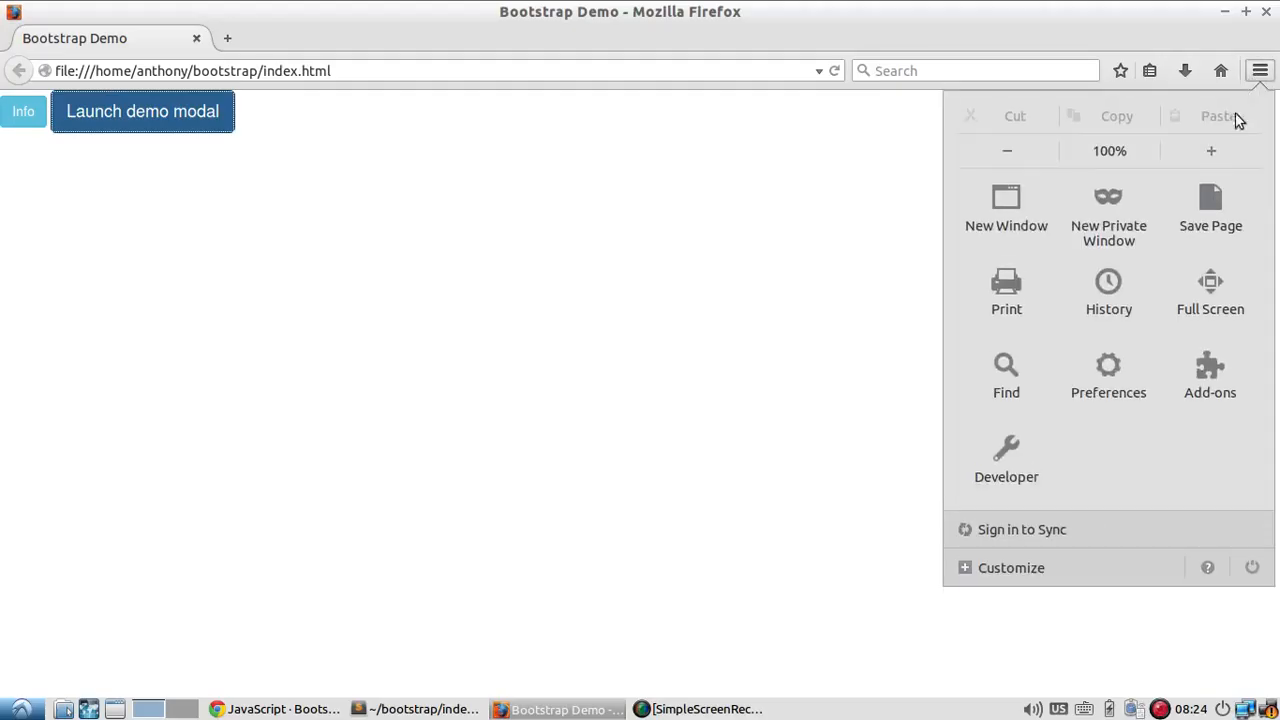
pyautogui.click(1006, 460)
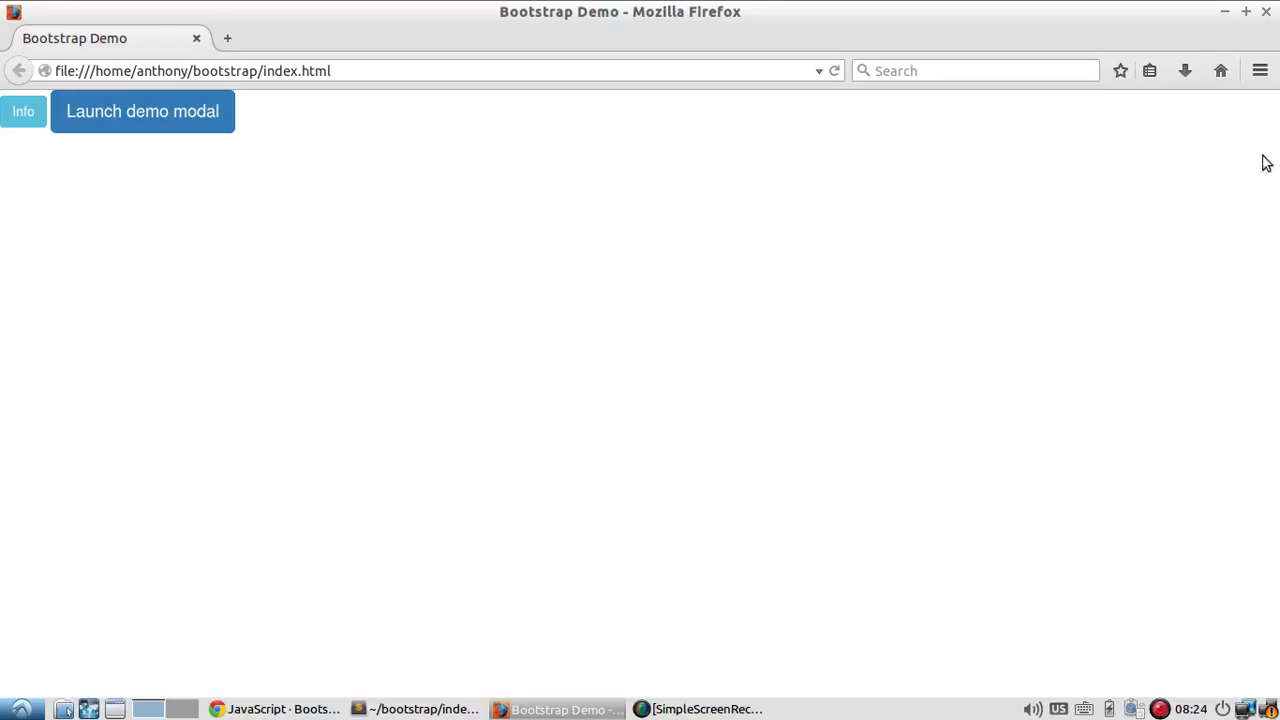
pyautogui.click(1259, 70)
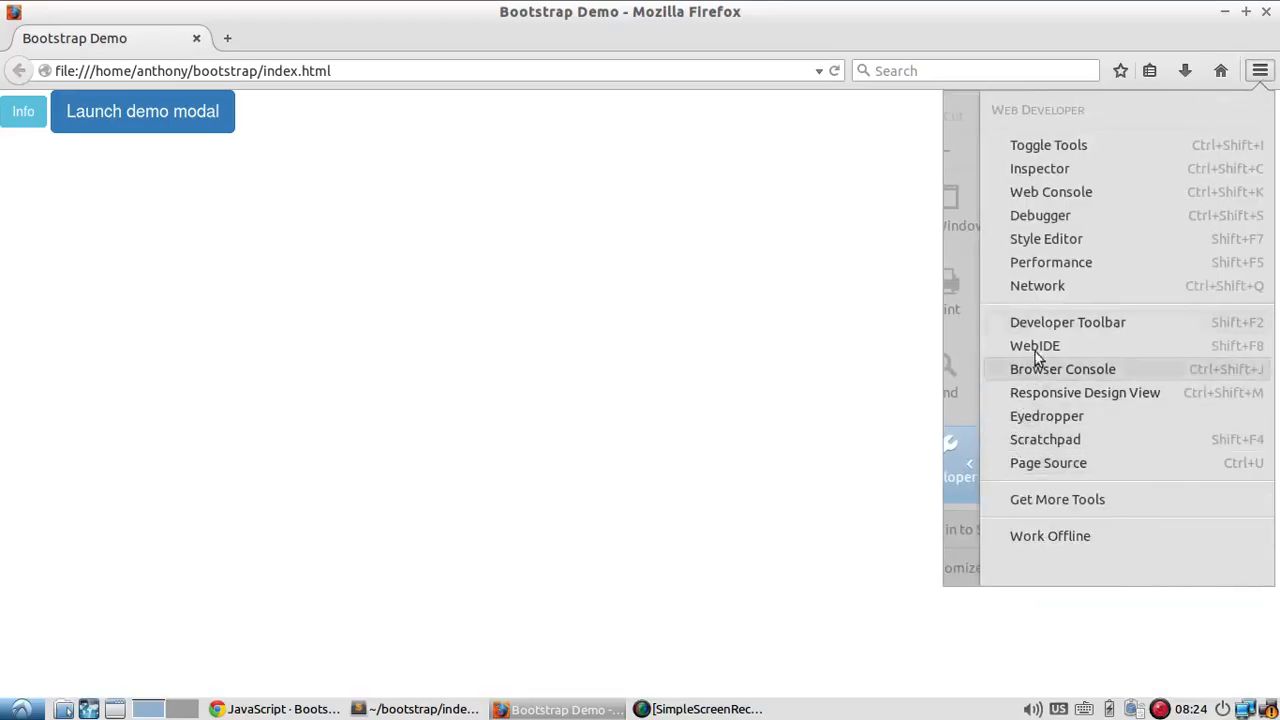
pyautogui.click(416, 176)
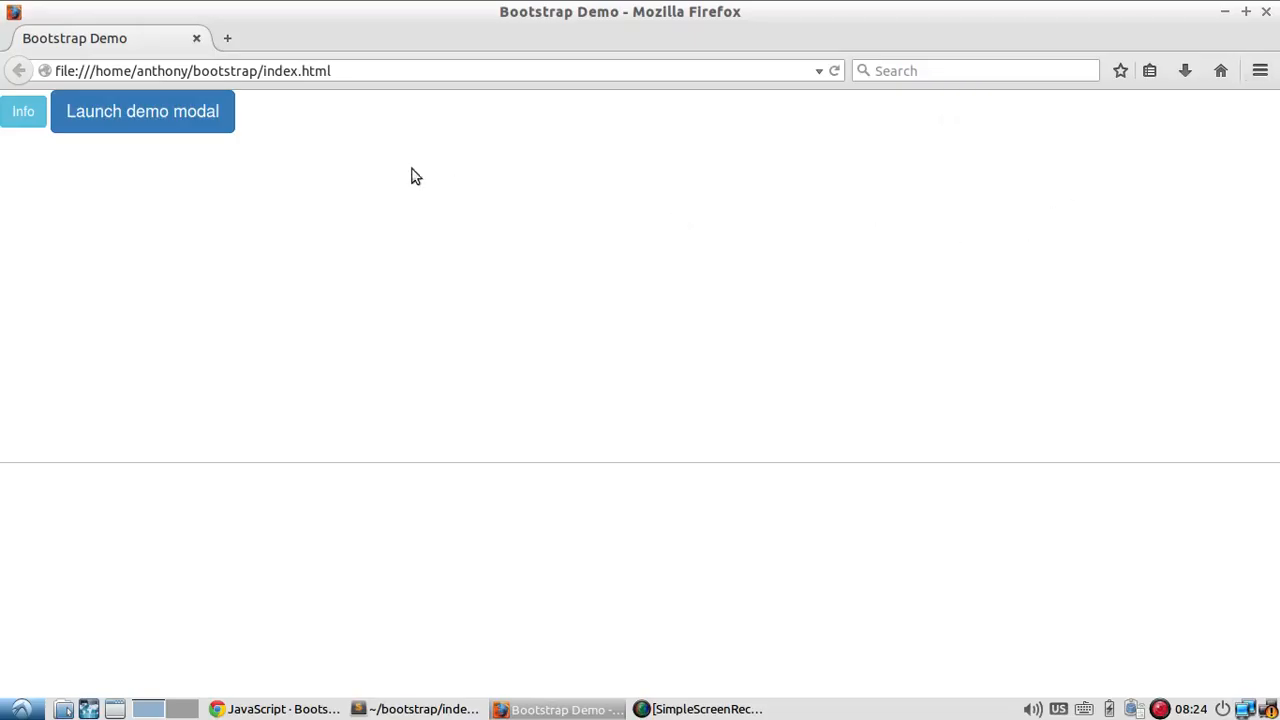
pyautogui.press('F12')
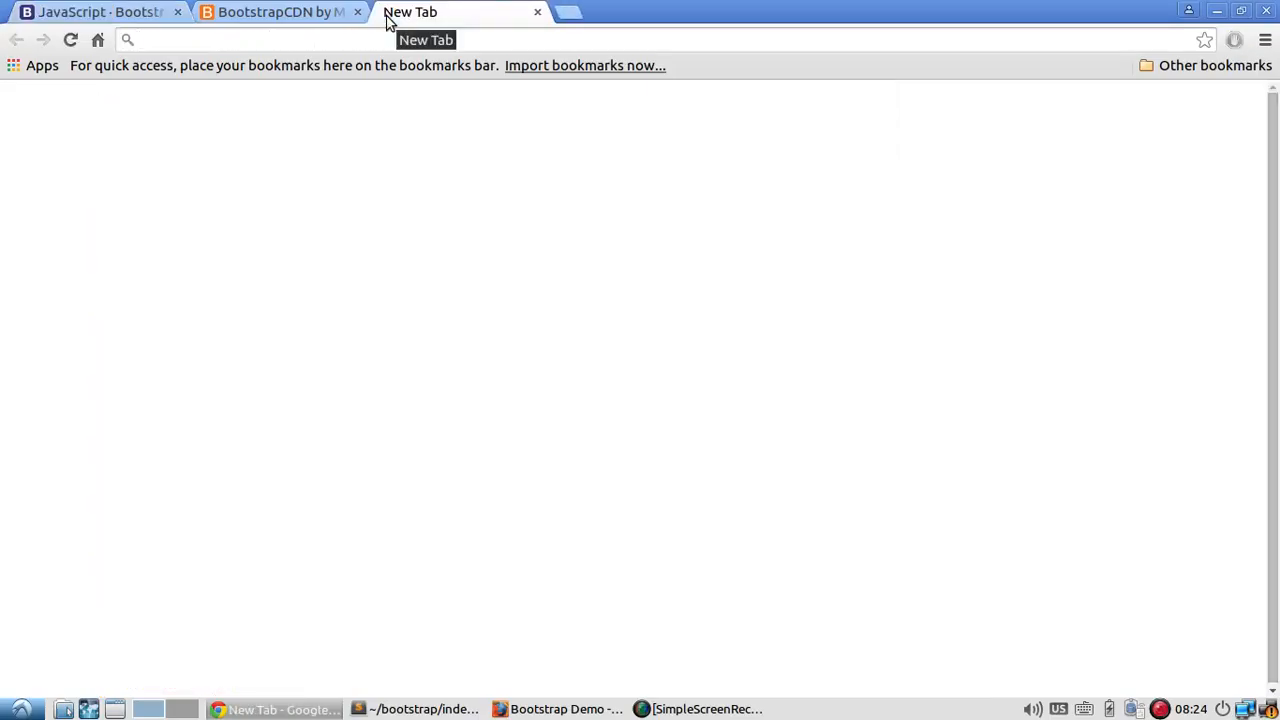
# Search 'jquery cdn' and reach the jQuery snippets on Google Hosted Libraries.
pyautogui.write('jquery cdn')
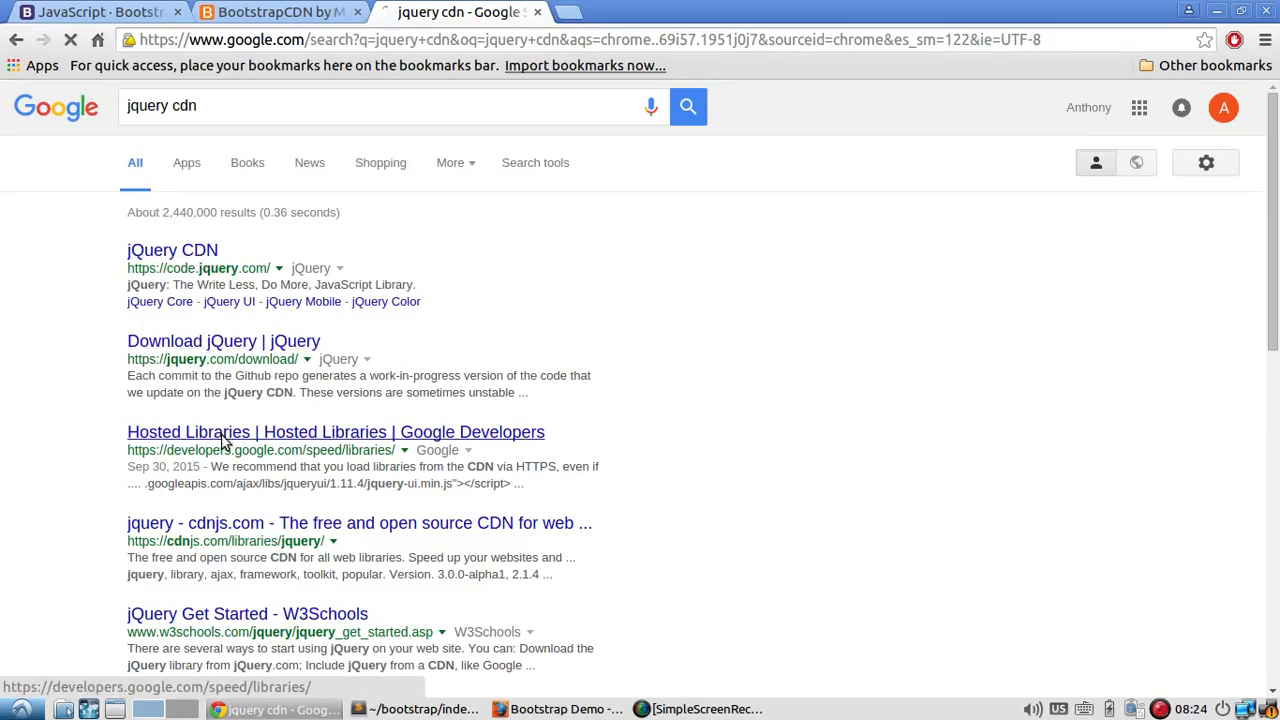
pyautogui.click(335, 431)
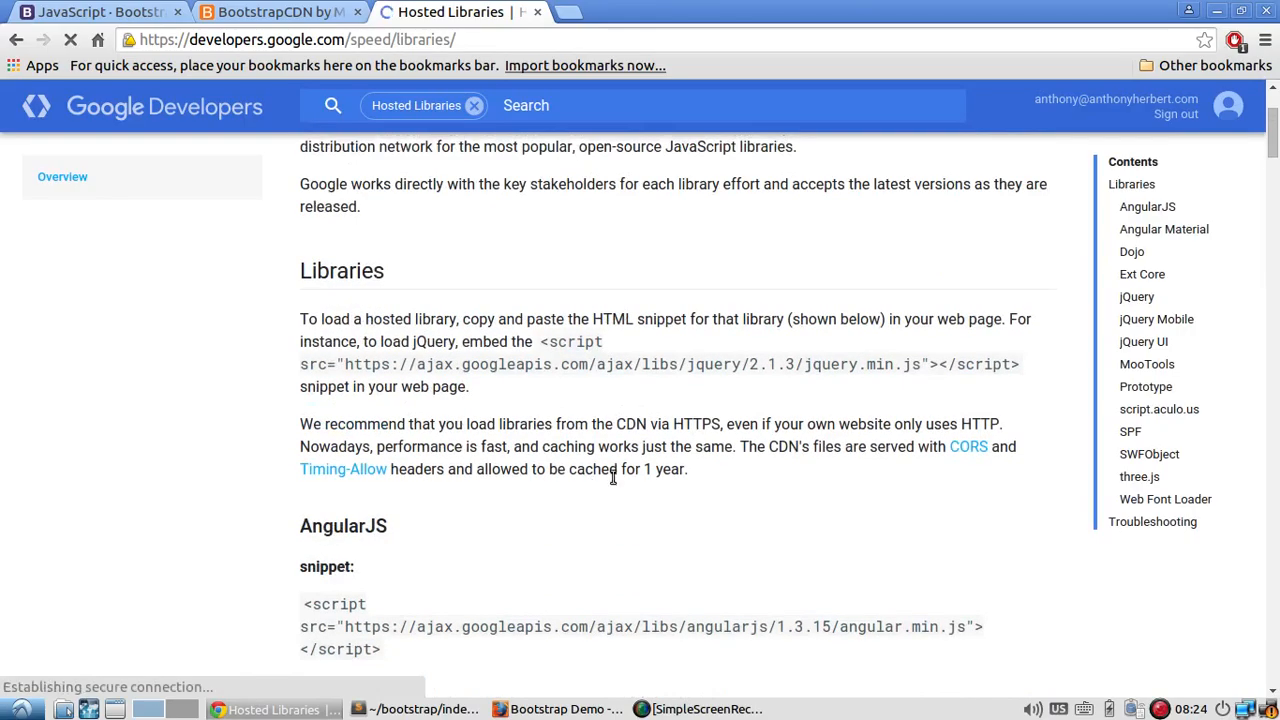
pyautogui.click(1137, 296)
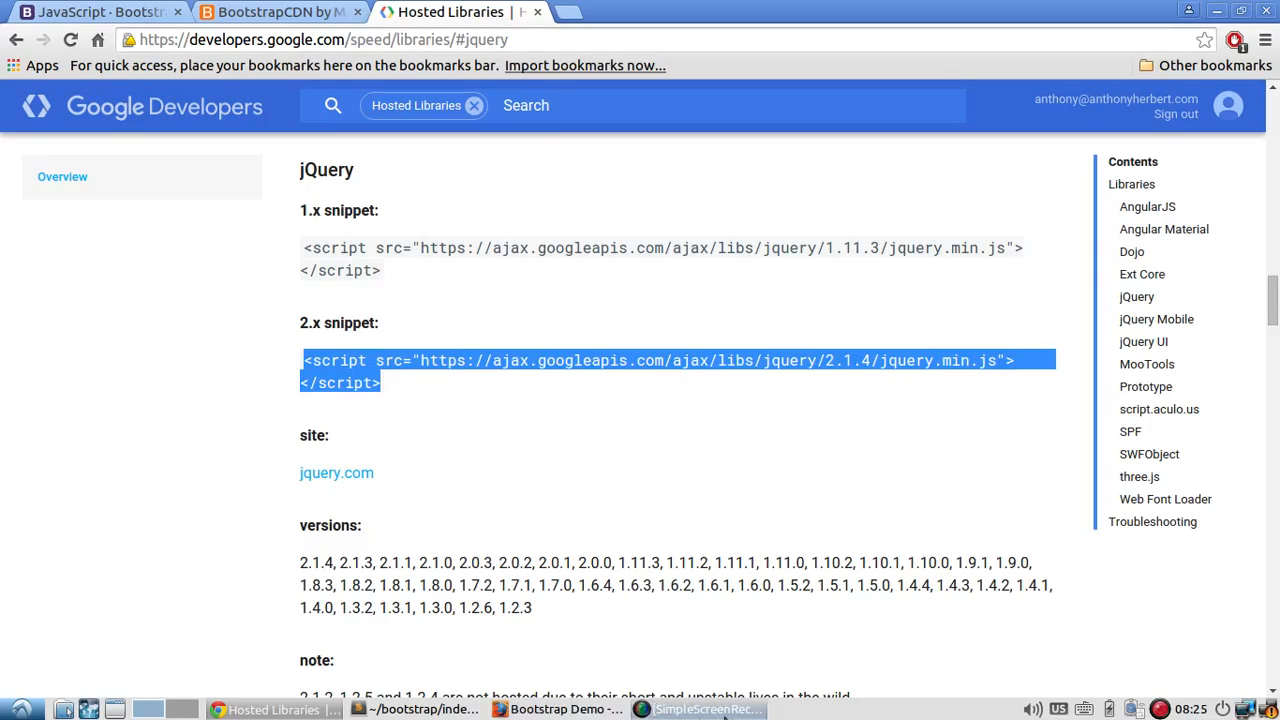
pyautogui.click(419, 709)
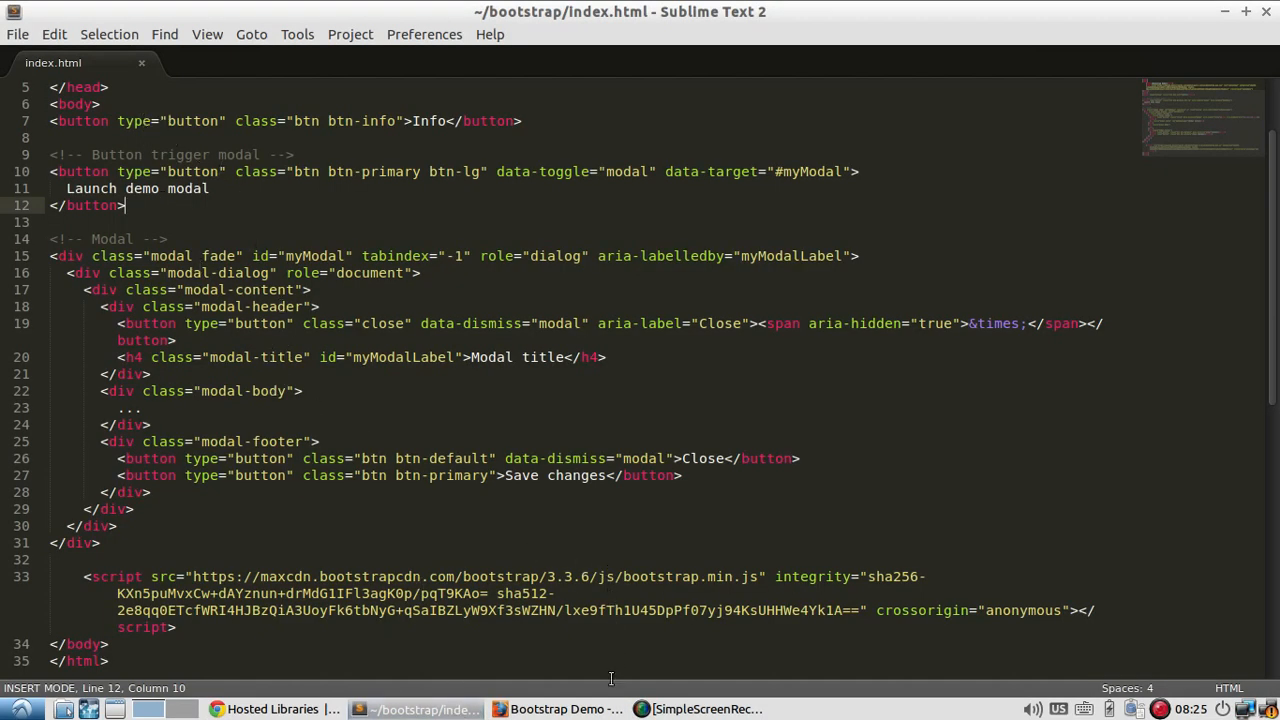
# Insert the Google CDN jQuery 2.1.4 script tag above the Bootstrap script and save index.html.
pyautogui.click(98, 543)
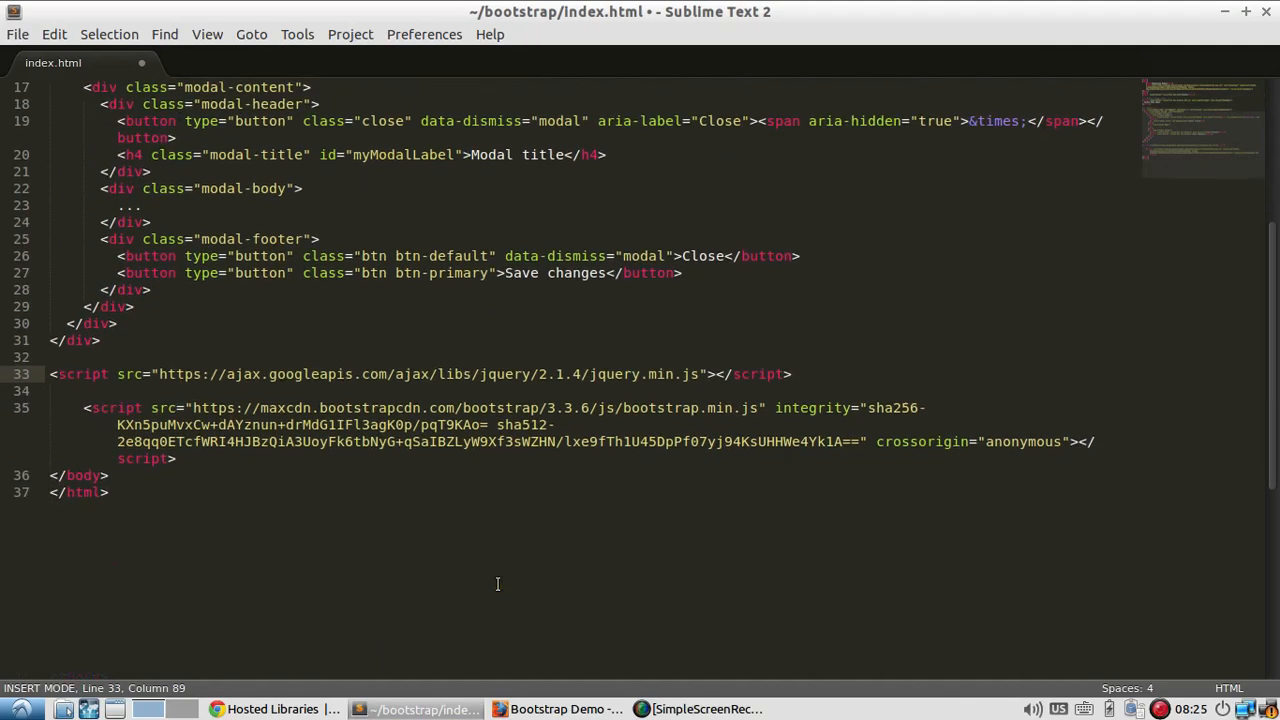
pyautogui.press('ctrl+s')
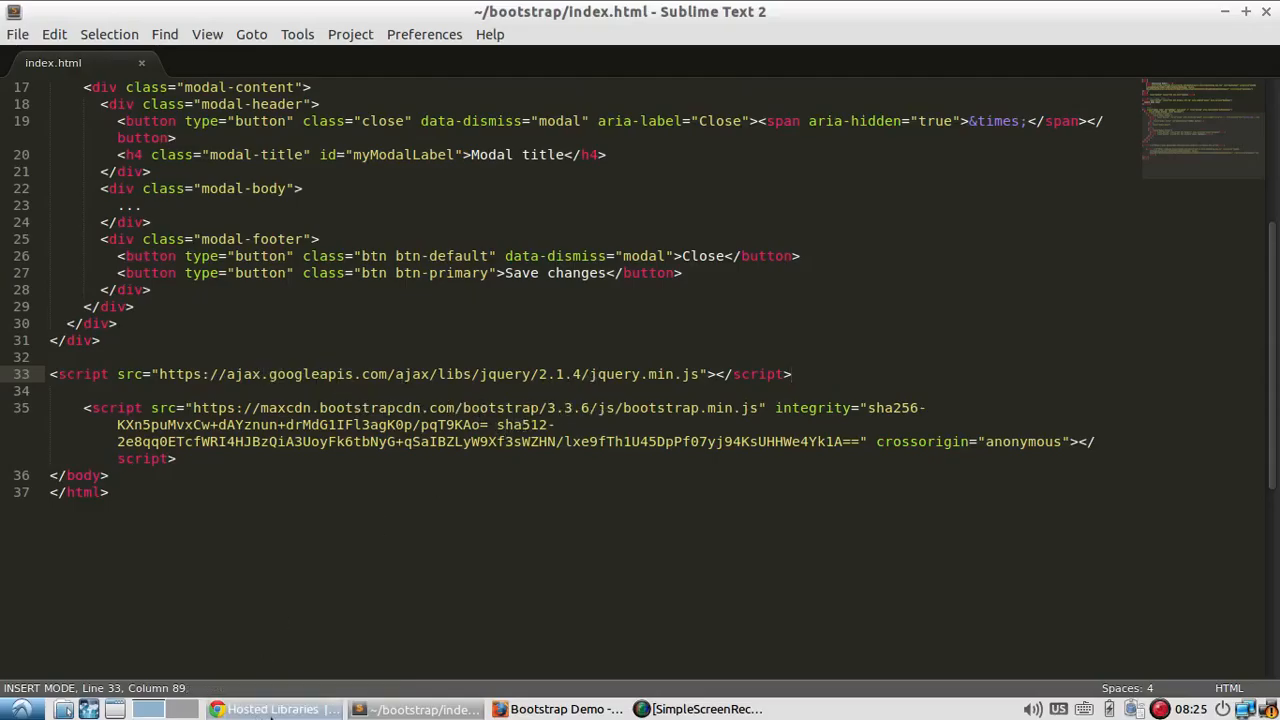
# Reload the Bootstrap Demo page, then open, dismiss, reopen and Save changes on the demo modal.
pyautogui.click(556, 709)
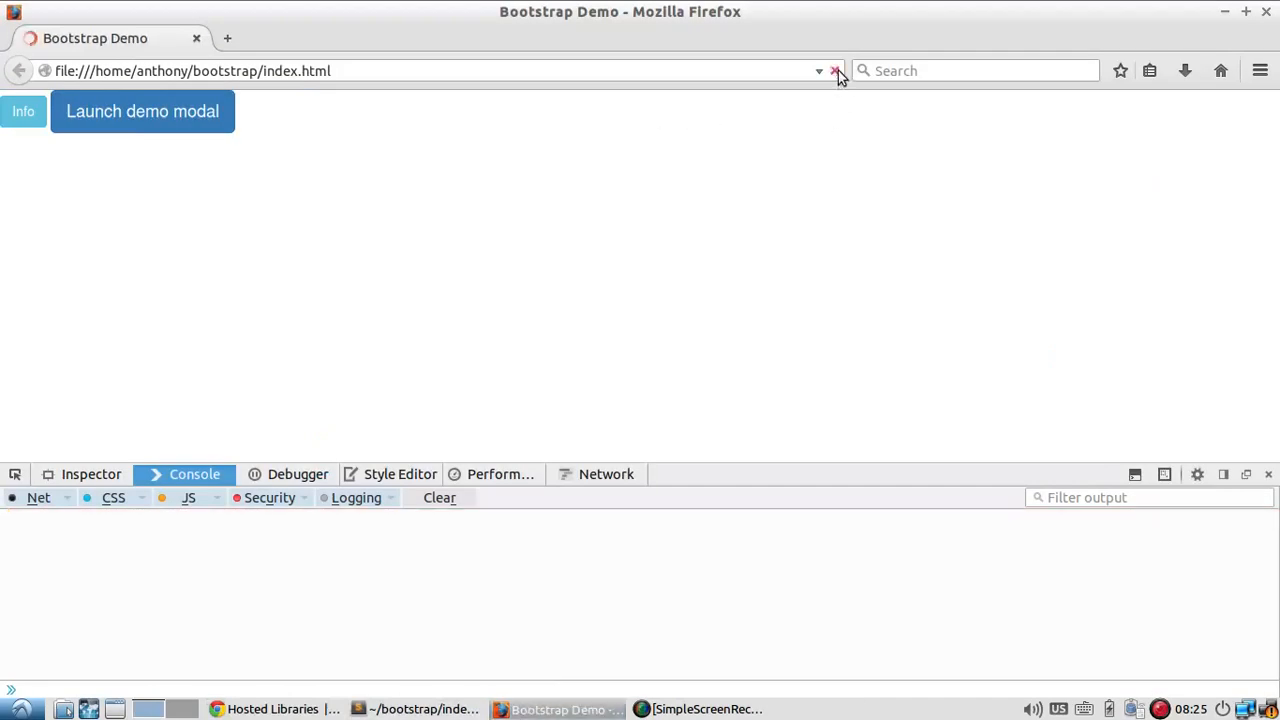
pyautogui.click(835, 70)
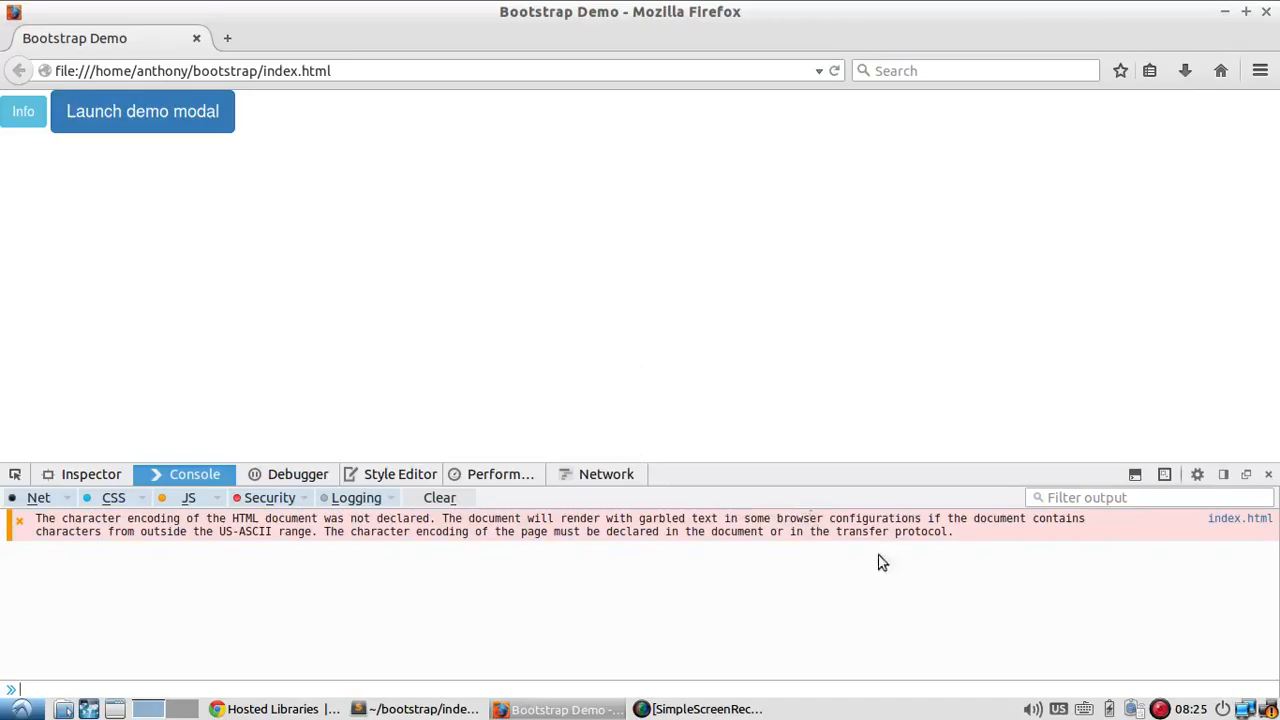
pyautogui.click(142, 111)
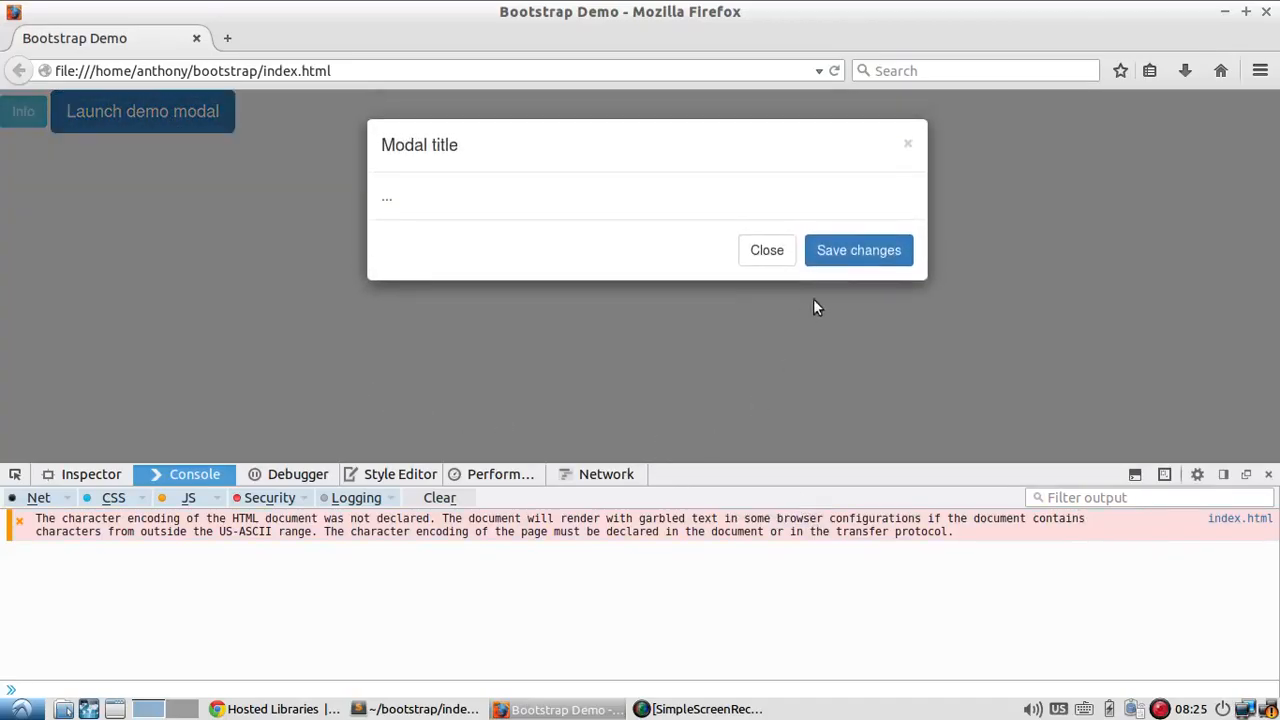
pyautogui.moveTo(398, 206)
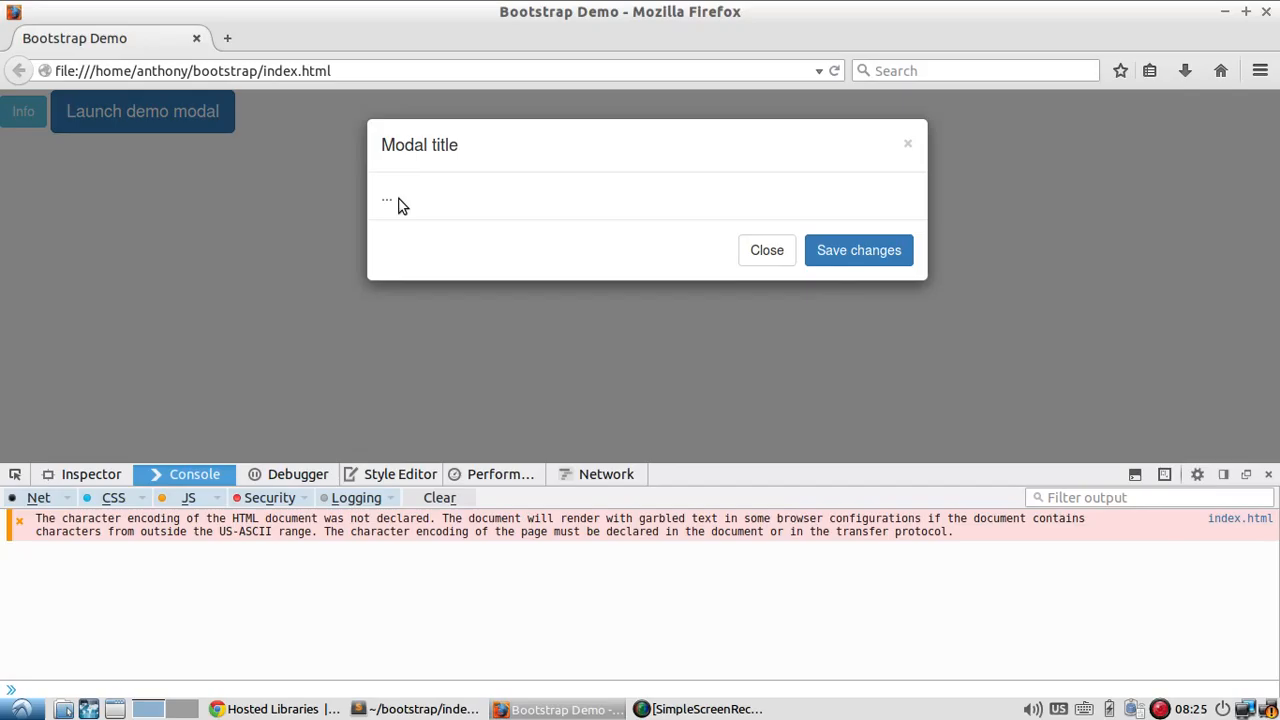
pyautogui.moveTo(794, 214)
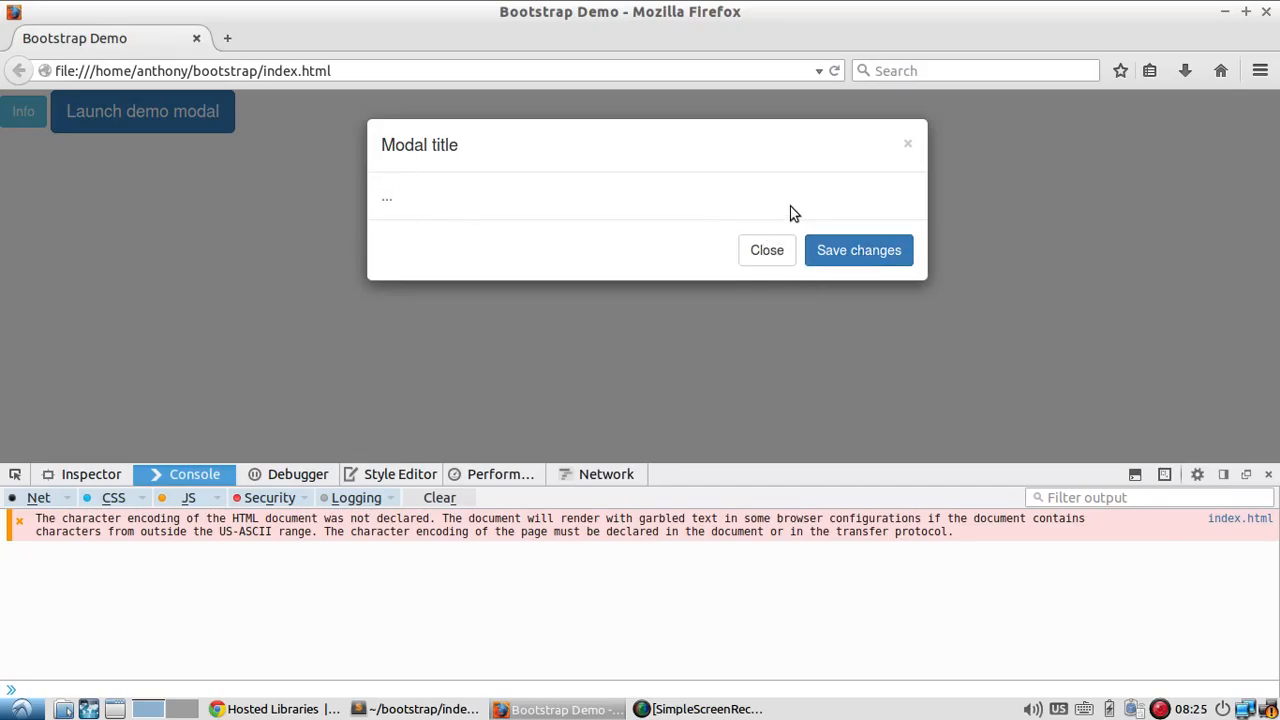
pyautogui.click(766, 250)
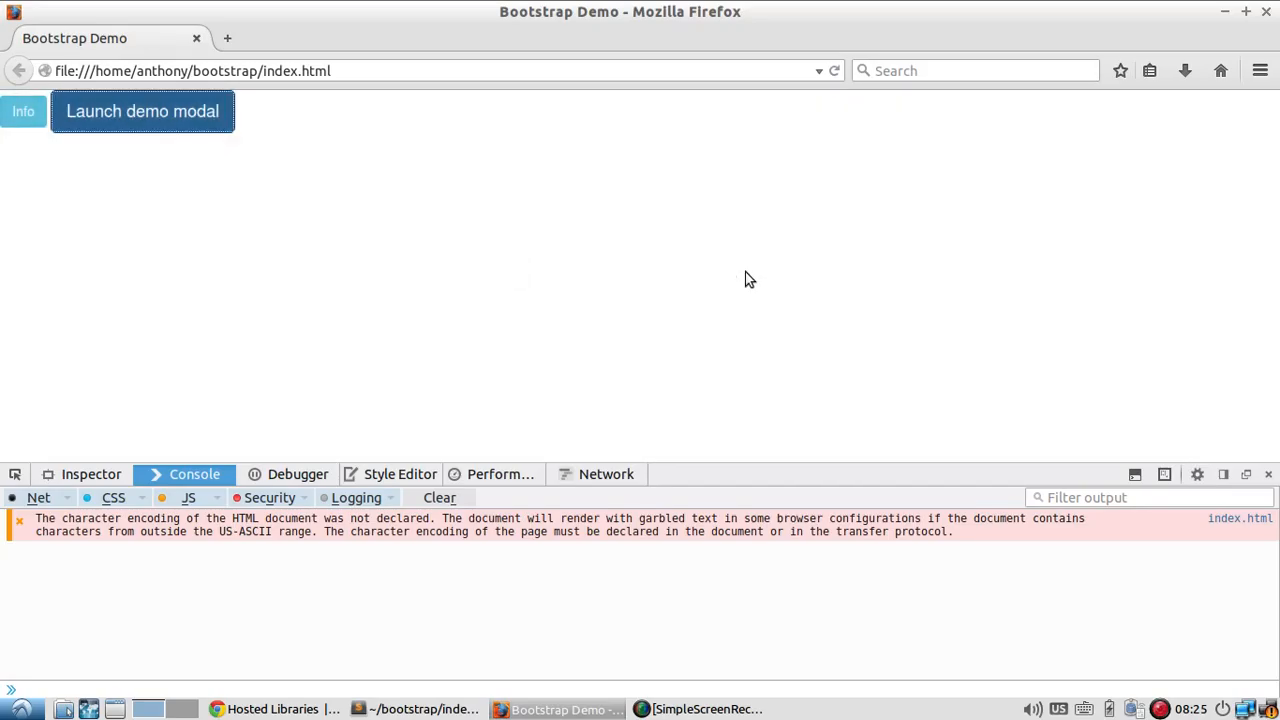
pyautogui.click(142, 111)
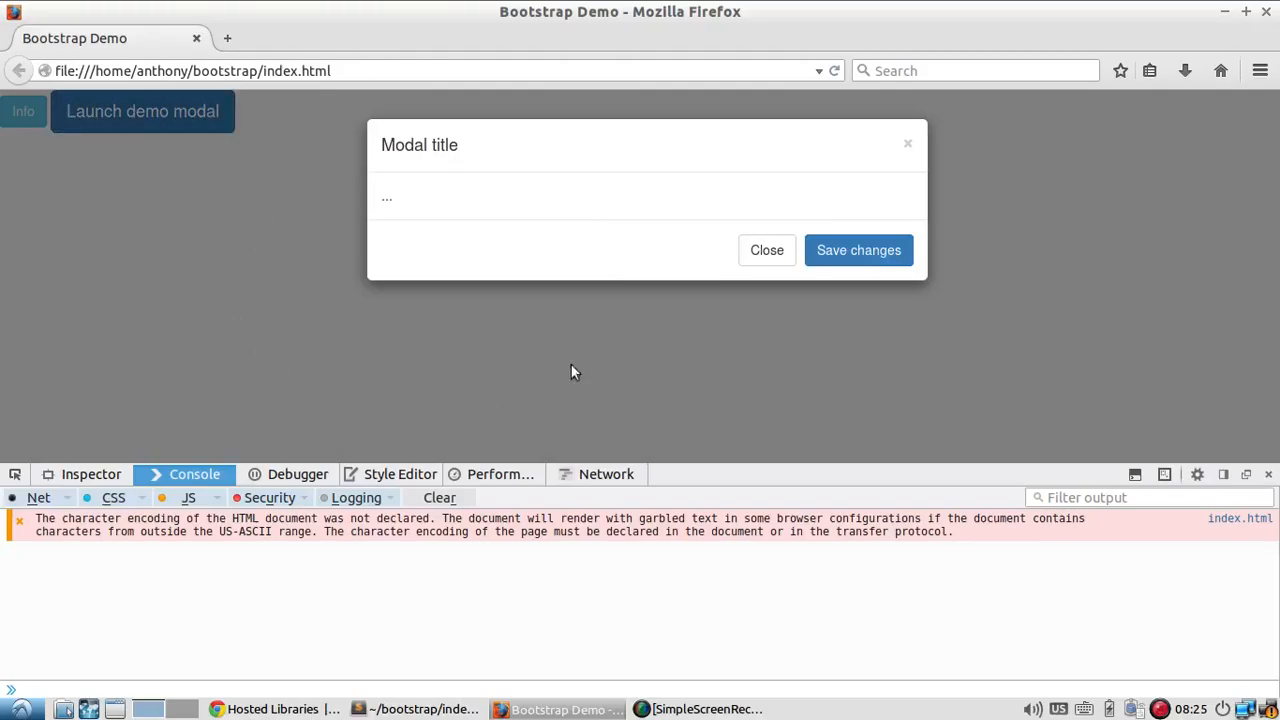
pyautogui.moveTo(858, 250)
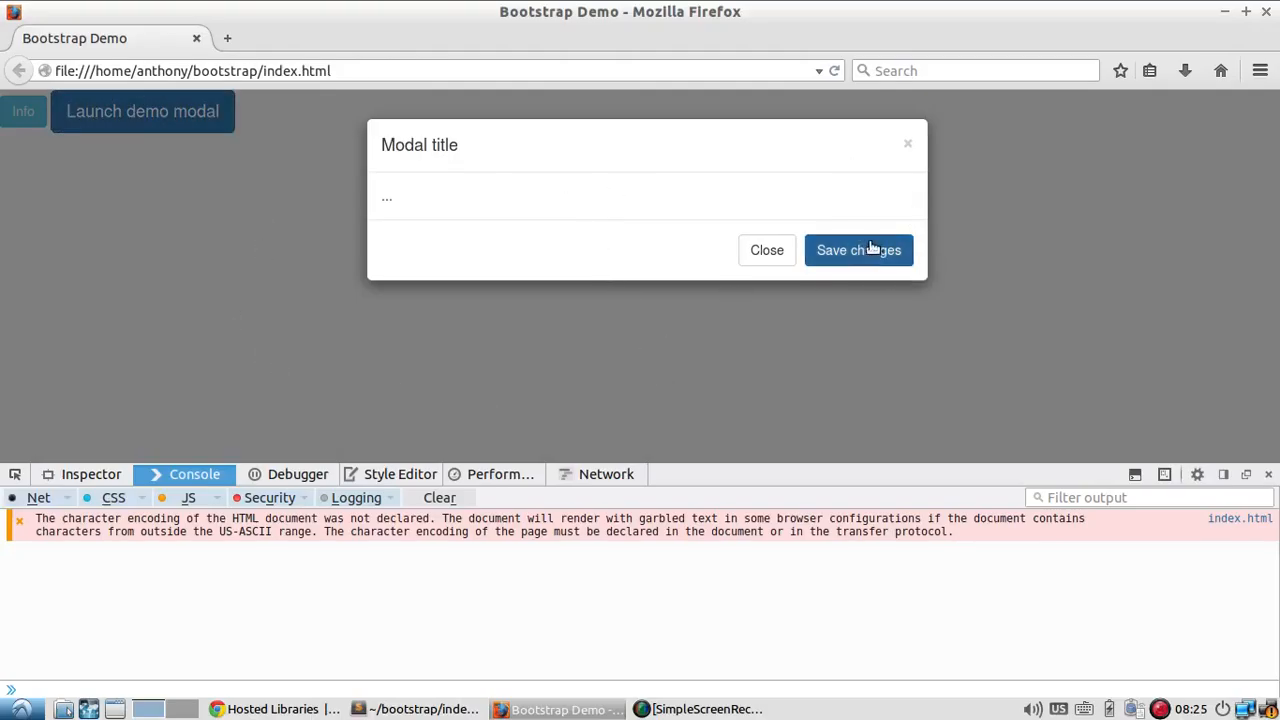
pyautogui.click(858, 250)
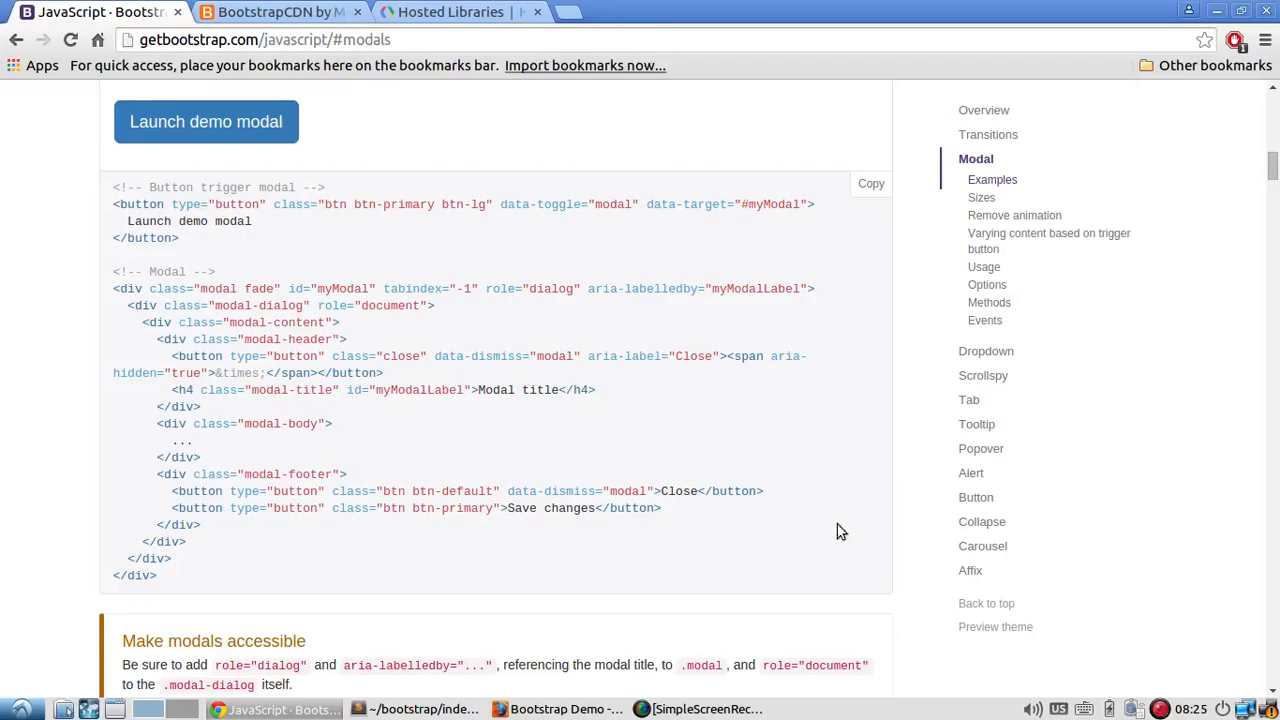
pyautogui.moveTo(1213, 560)
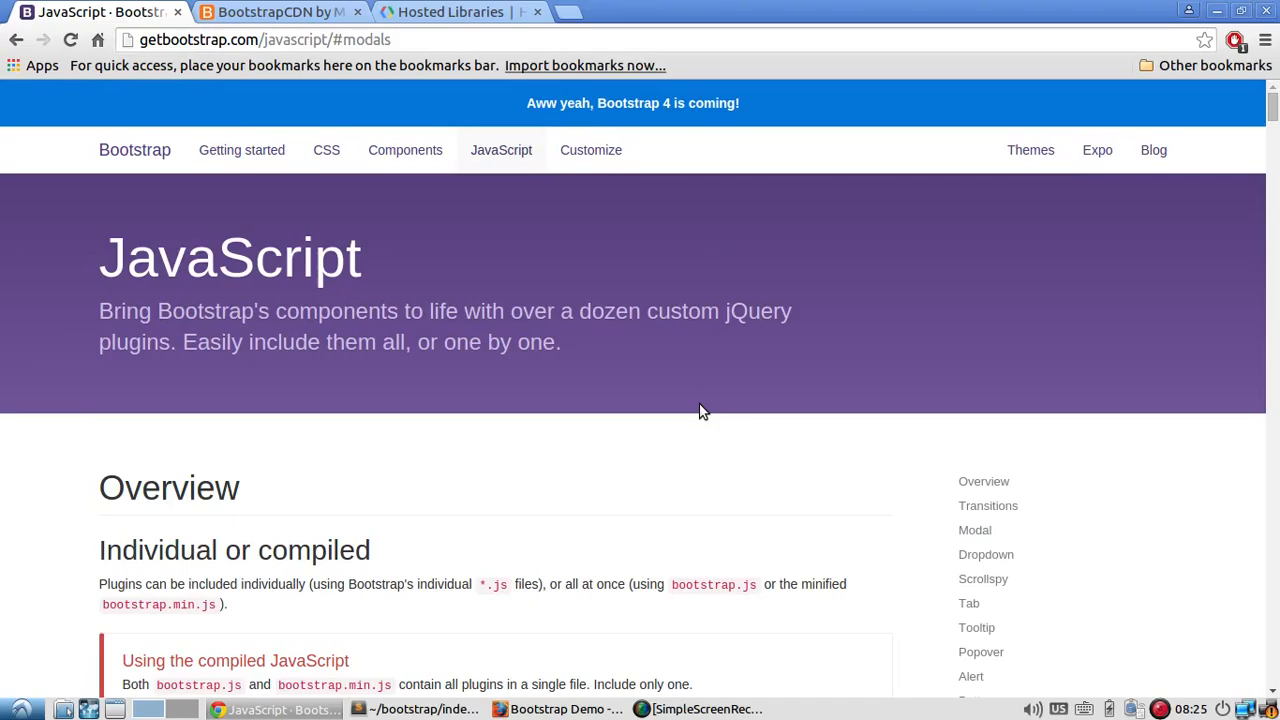
pyautogui.moveTo(790, 490)
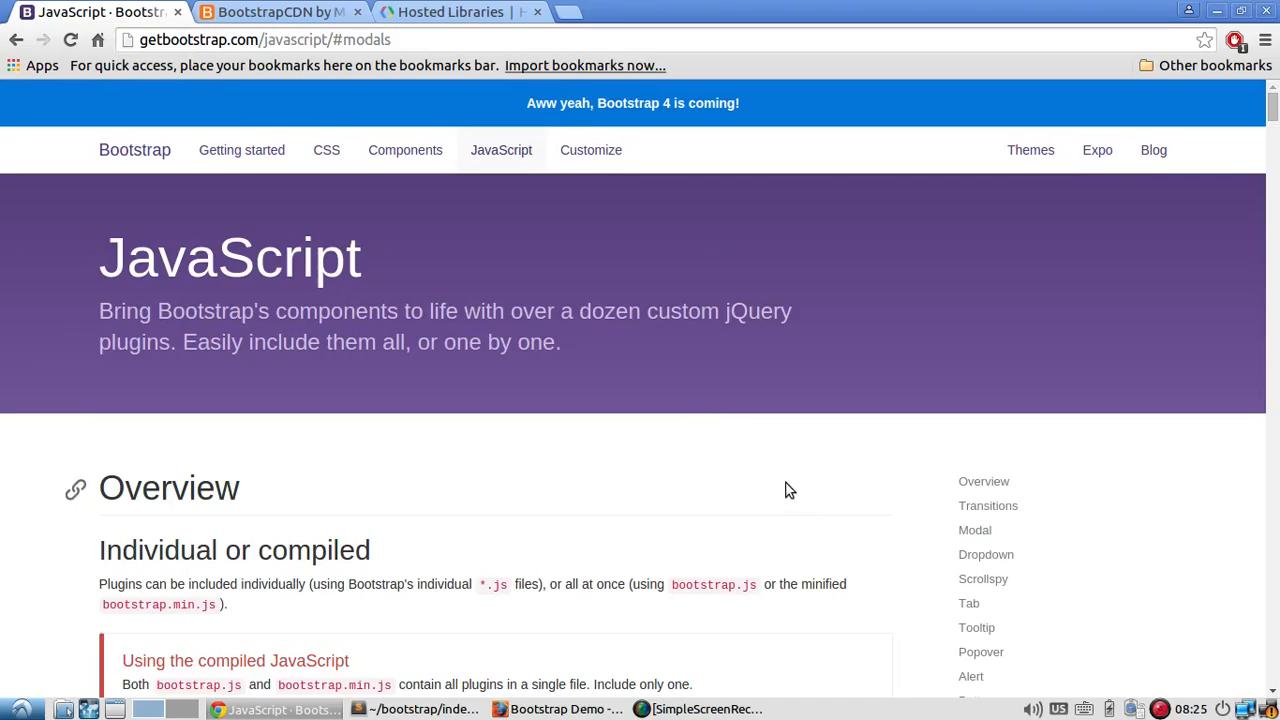
# Leave the JavaScript modal docs, briefly check Firefox, and open Bootstrap's Components documentation.
pyautogui.scroll(-3)
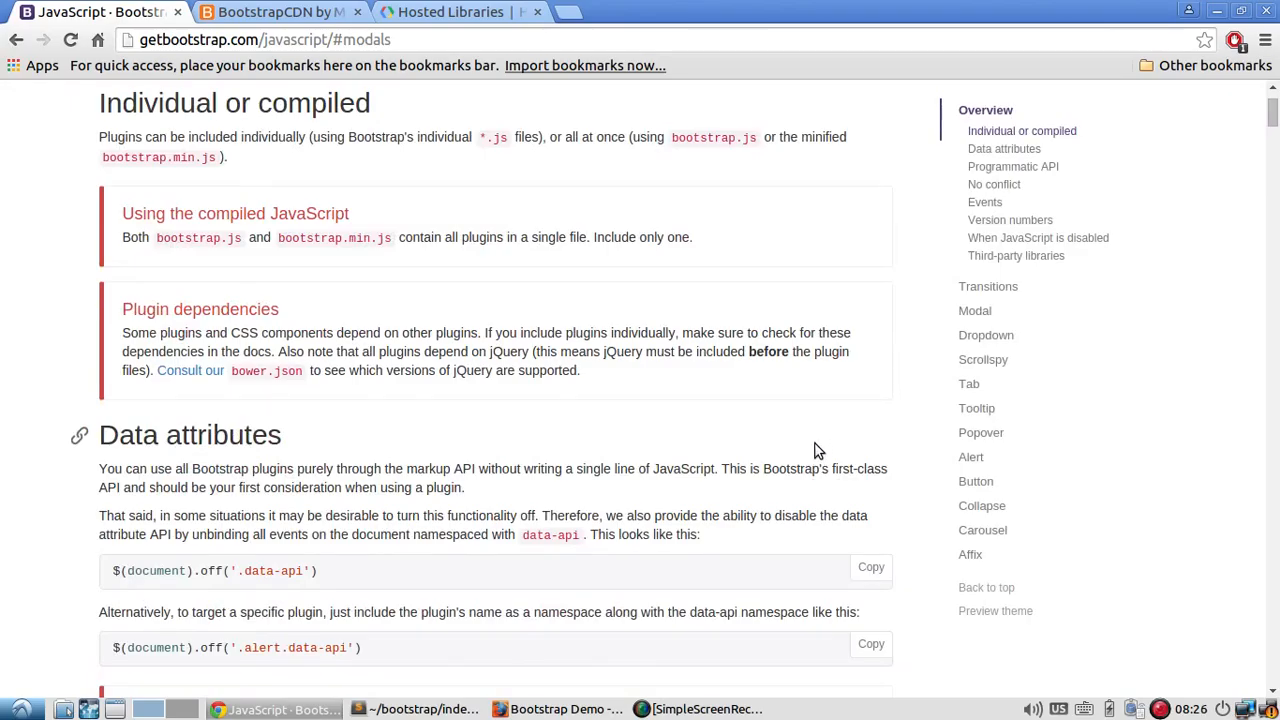
pyautogui.click(555, 709)
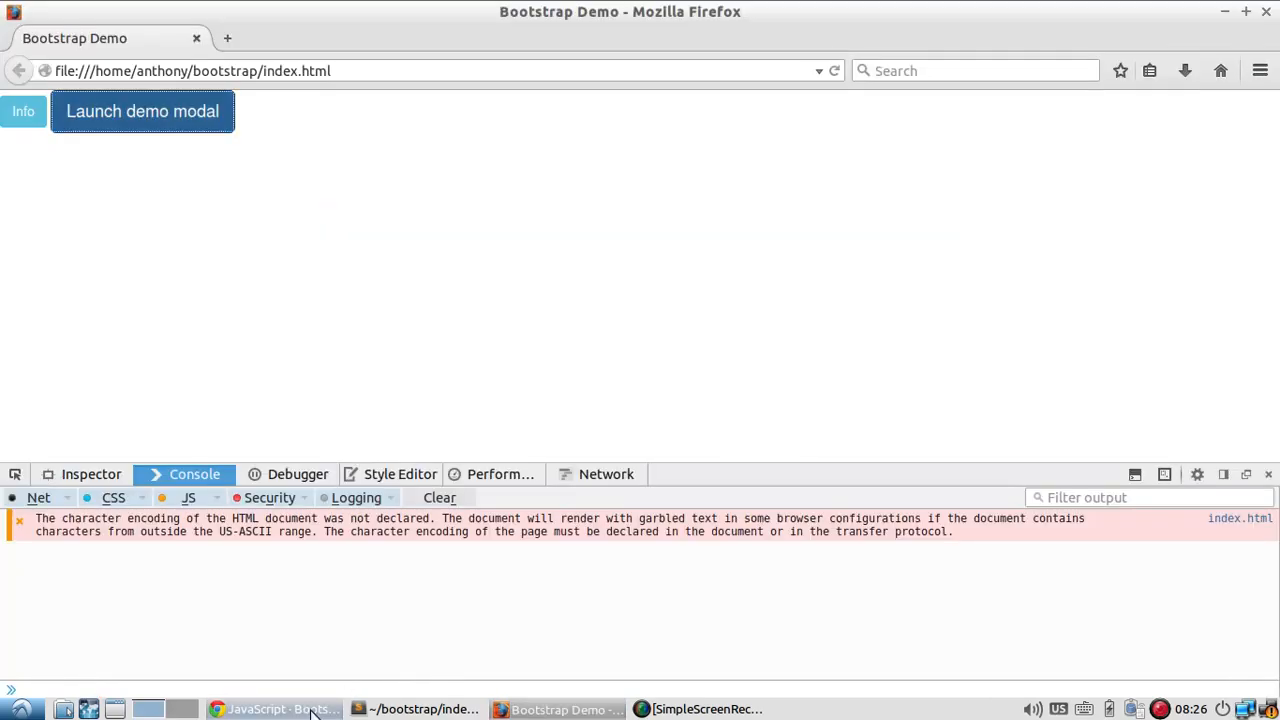
pyautogui.click(283, 709)
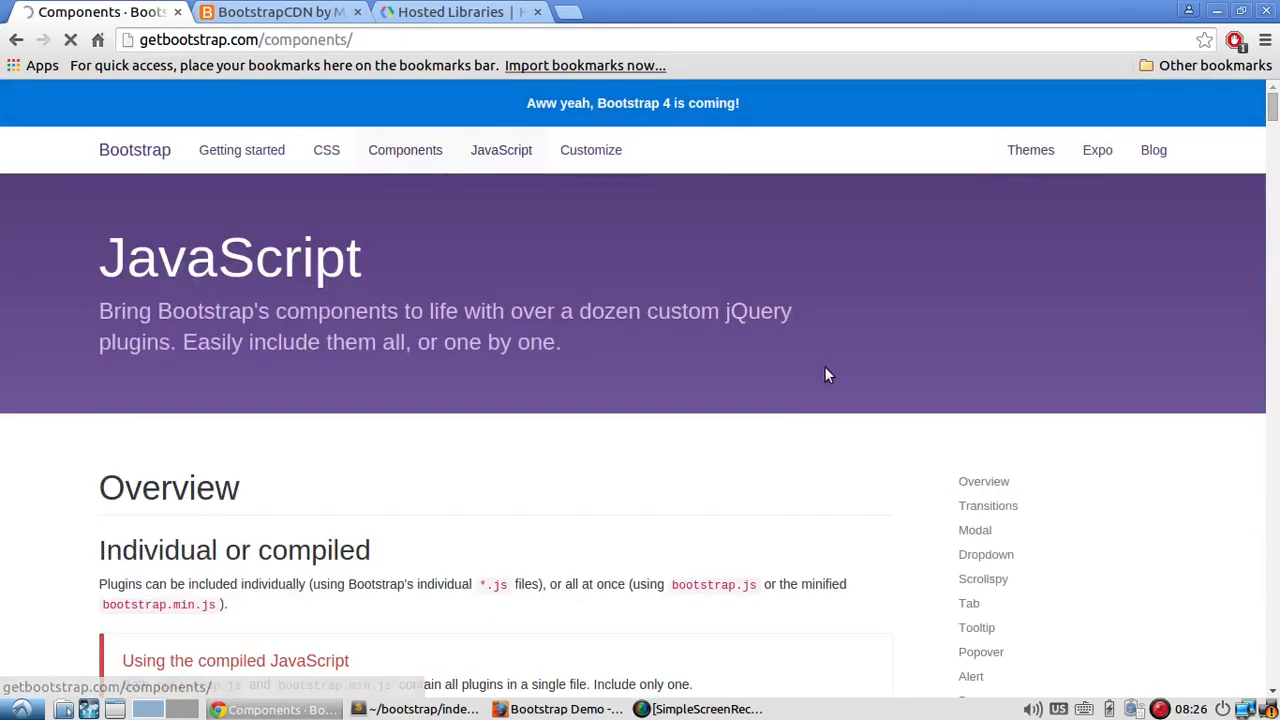
pyautogui.click(405, 149)
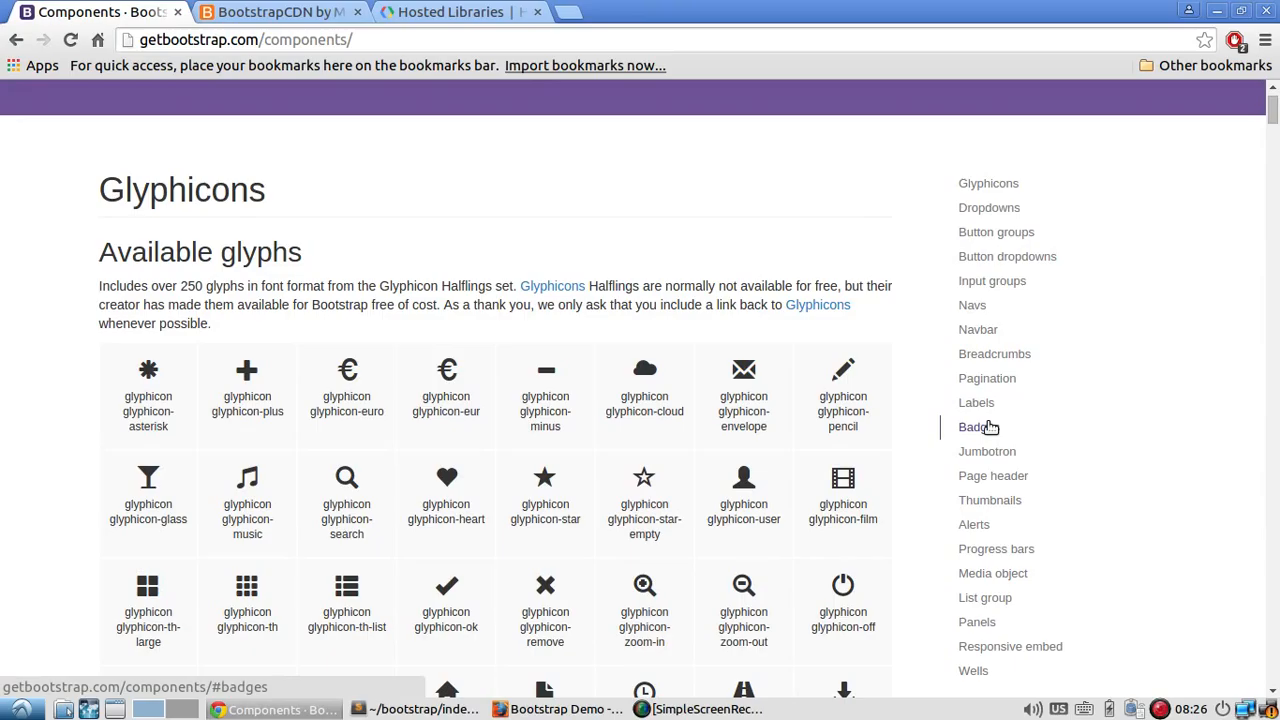
pyautogui.scroll(3)
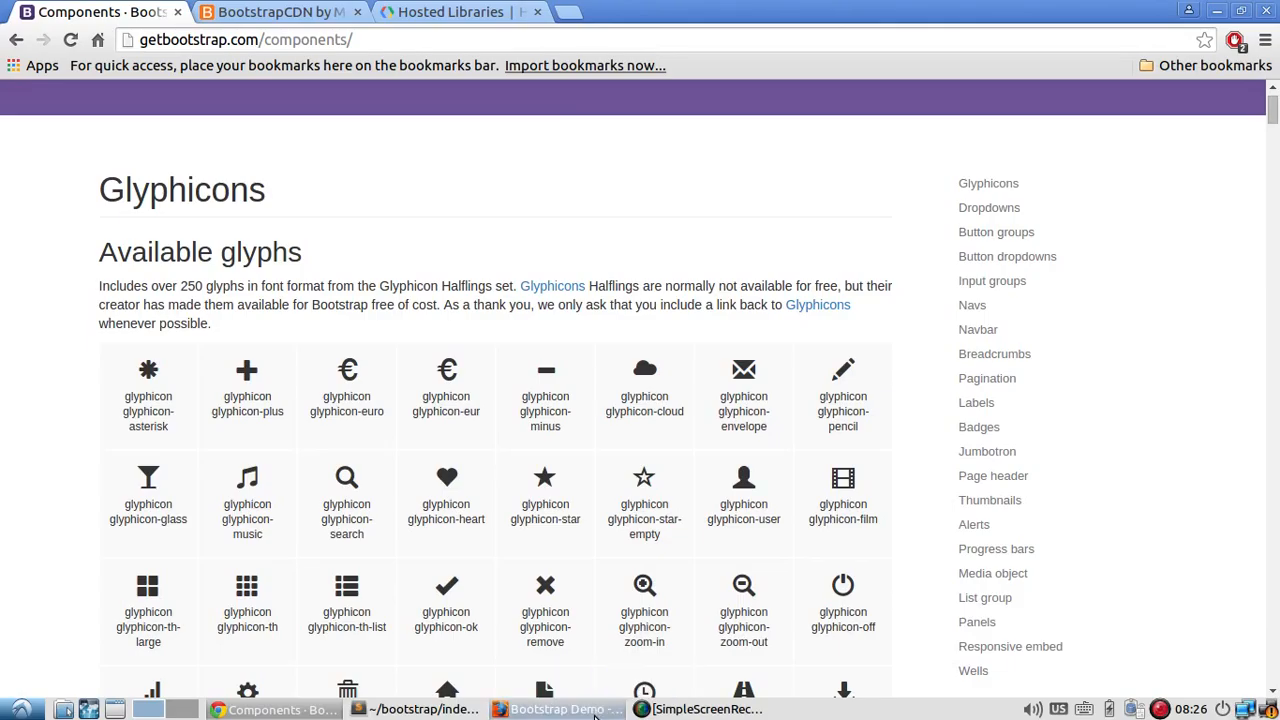
# Return to the Bootstrap Demo page in Firefox and hide the developer console.
pyautogui.click(558, 709)
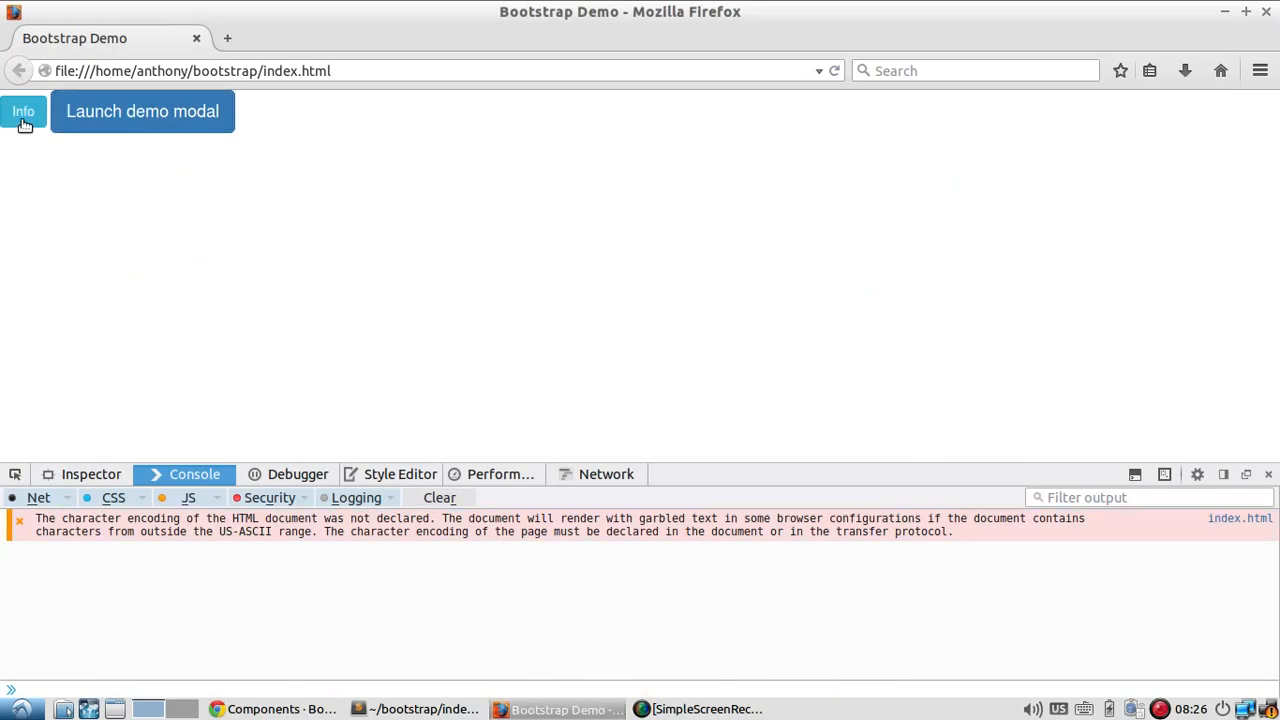
pyautogui.moveTo(359, 141)
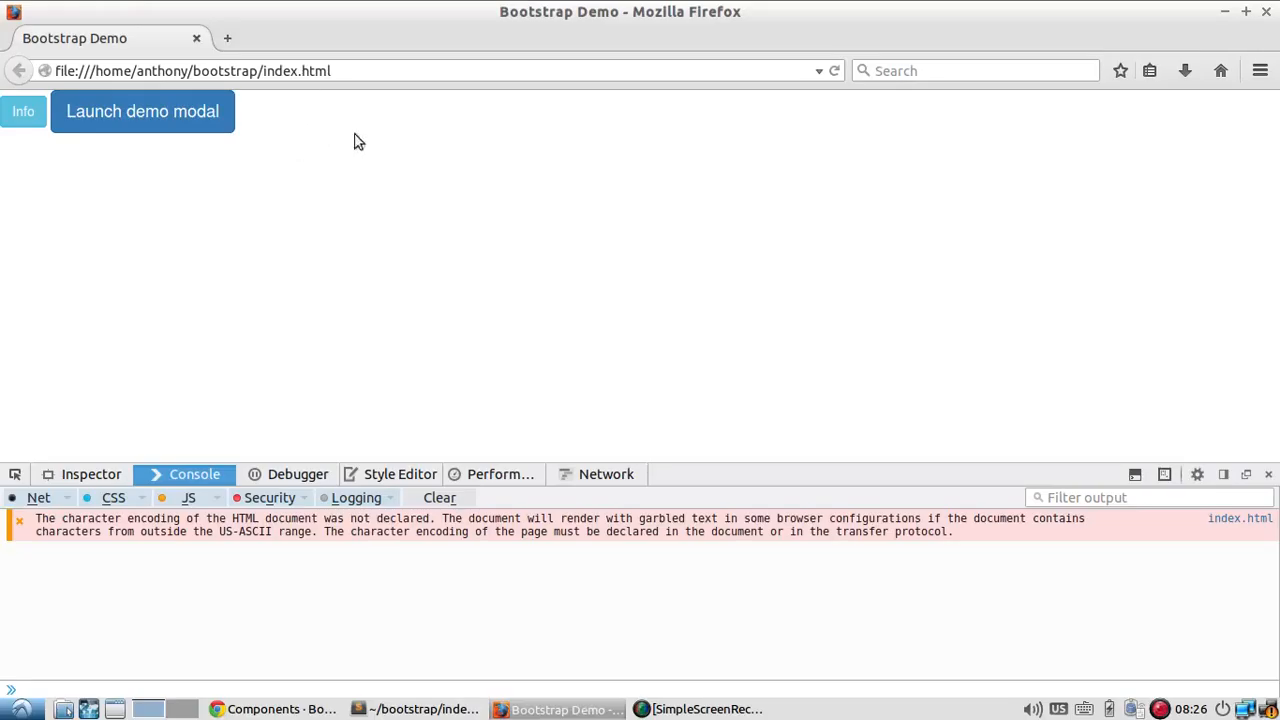
pyautogui.click(1268, 474)
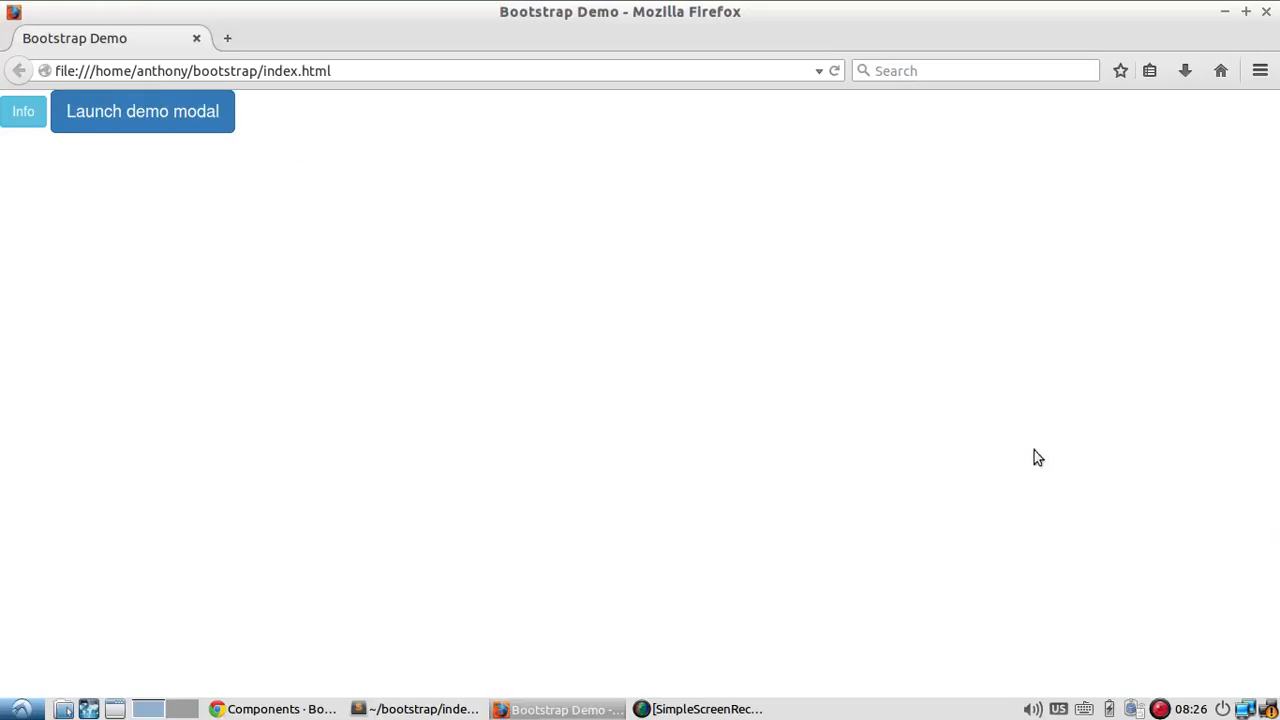
pyautogui.moveTo(580, 364)
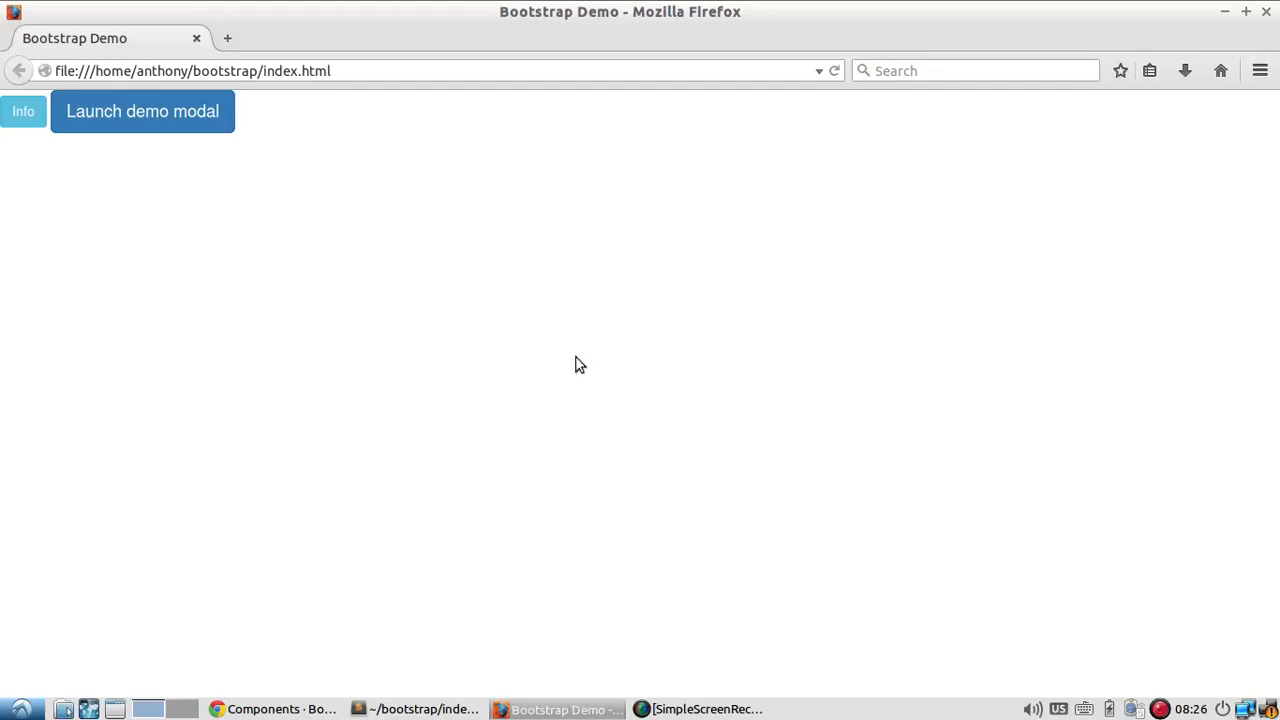
pyautogui.moveTo(583, 350)
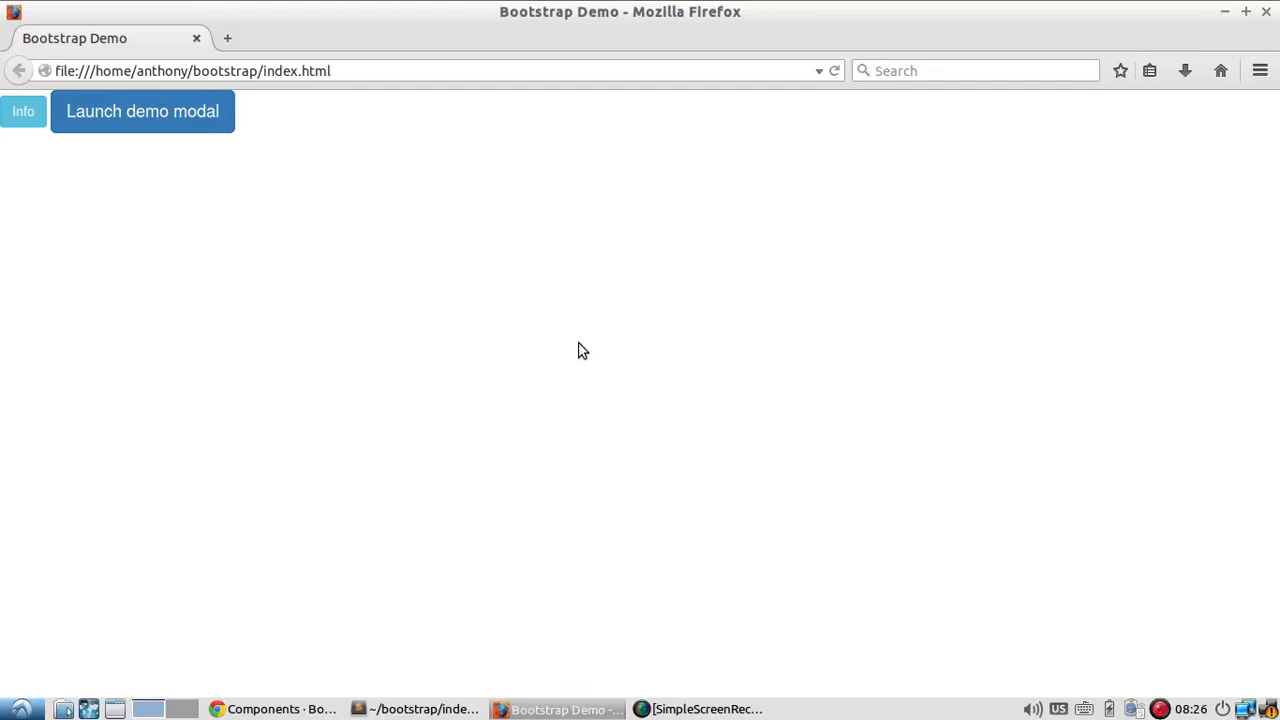
pyautogui.moveTo(620, 398)
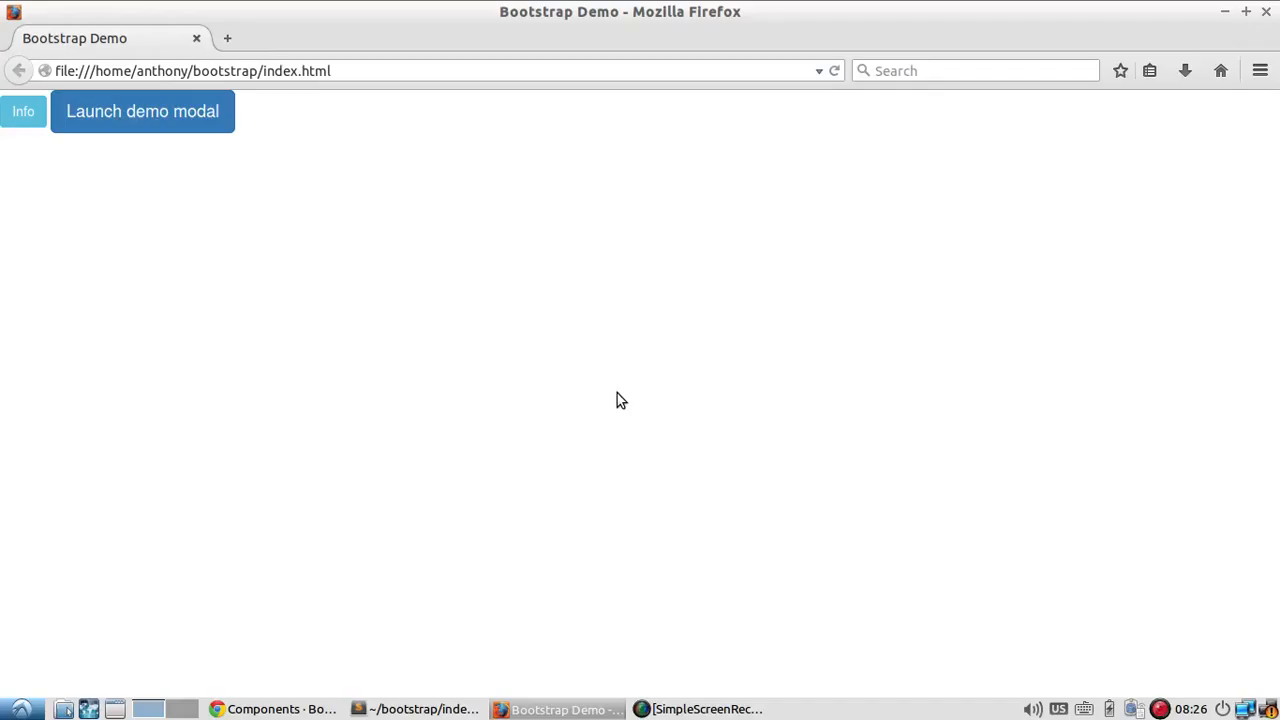
pyautogui.moveTo(620, 405)
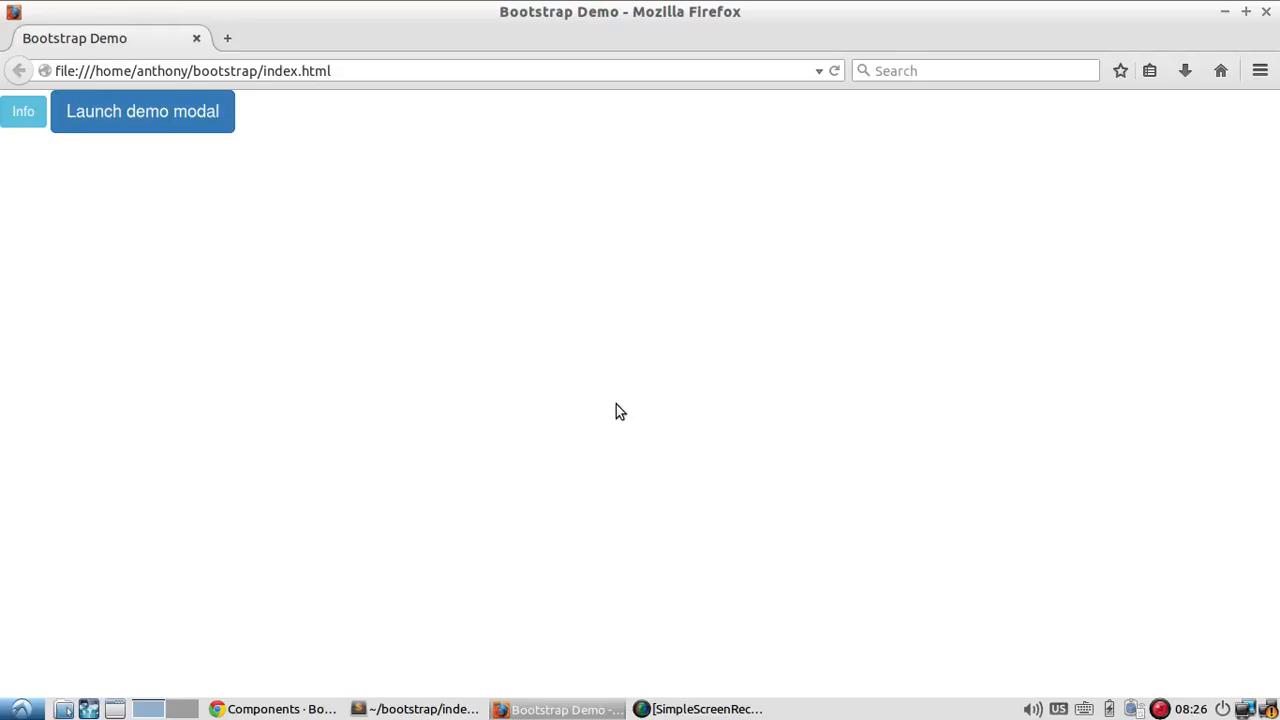
pyautogui.moveTo(645, 411)
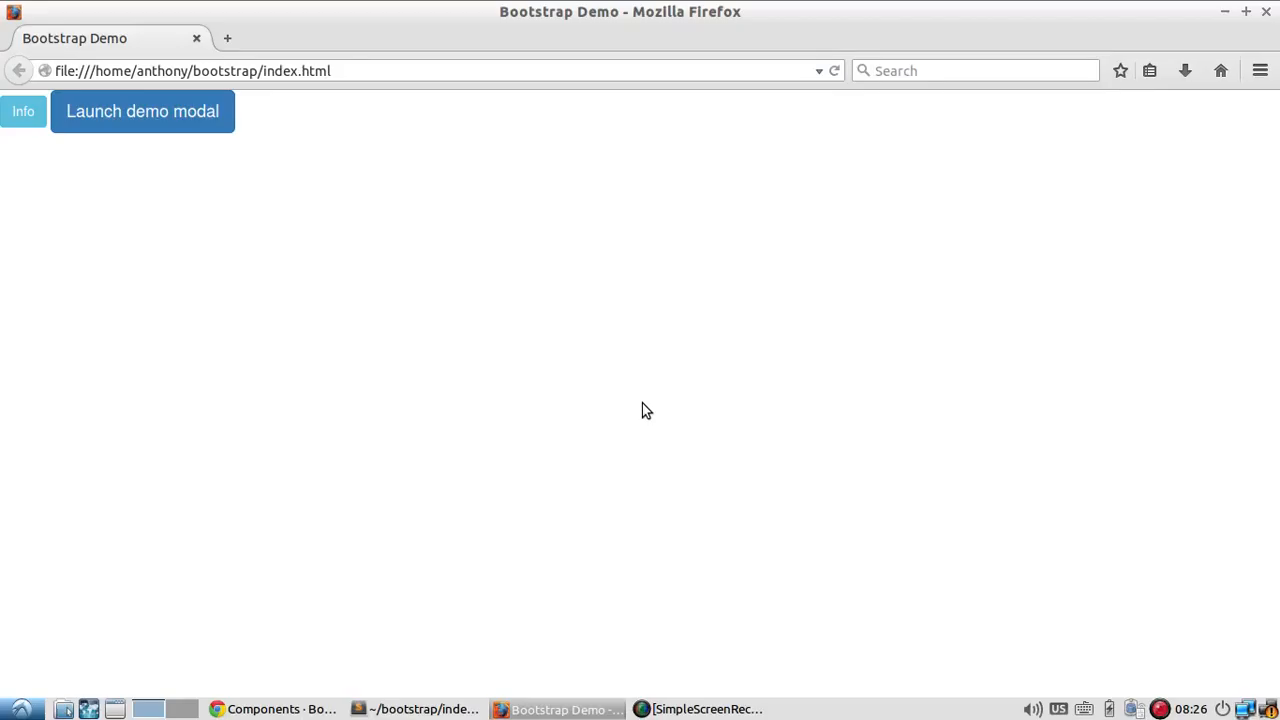
pyautogui.moveTo(651, 414)
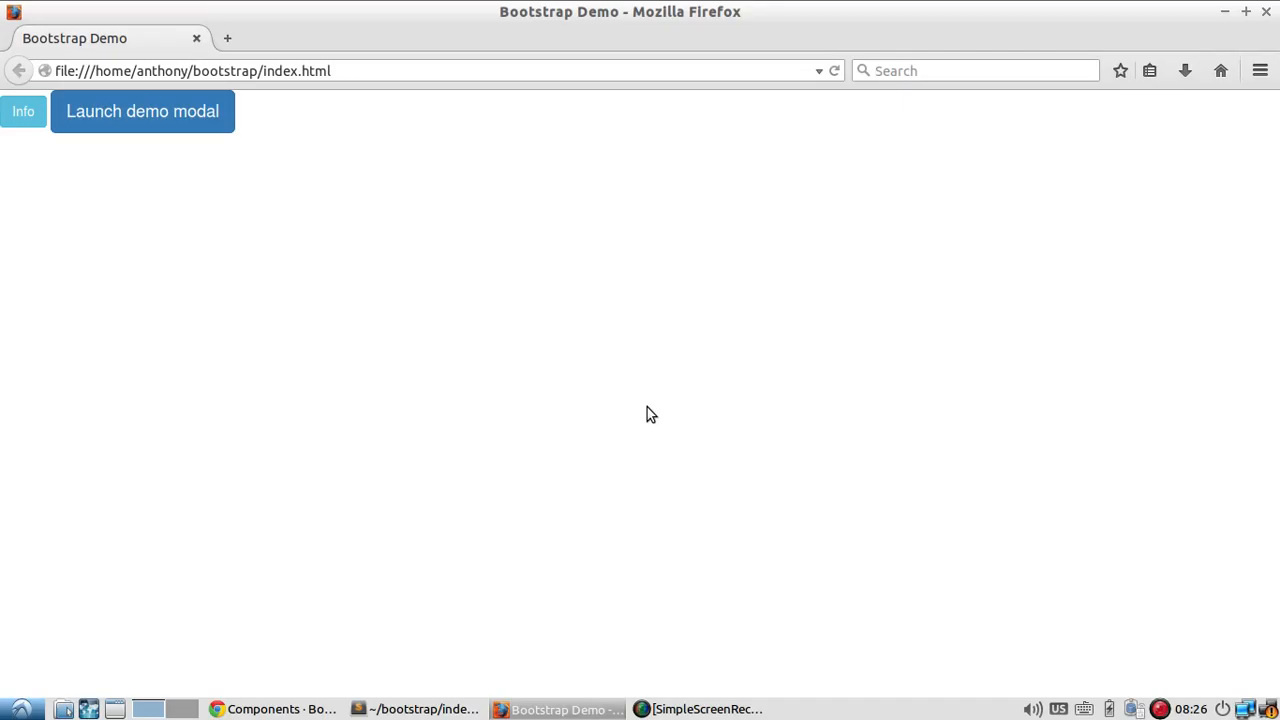
pyautogui.click(1160, 708)
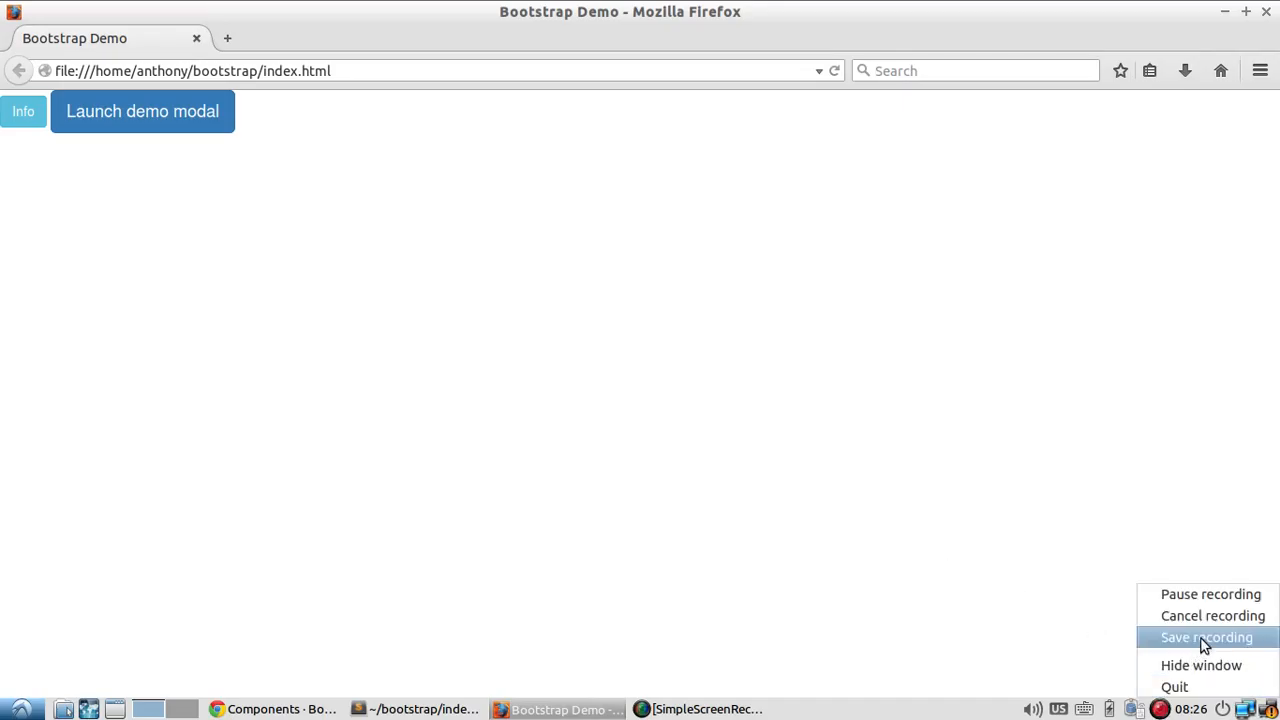